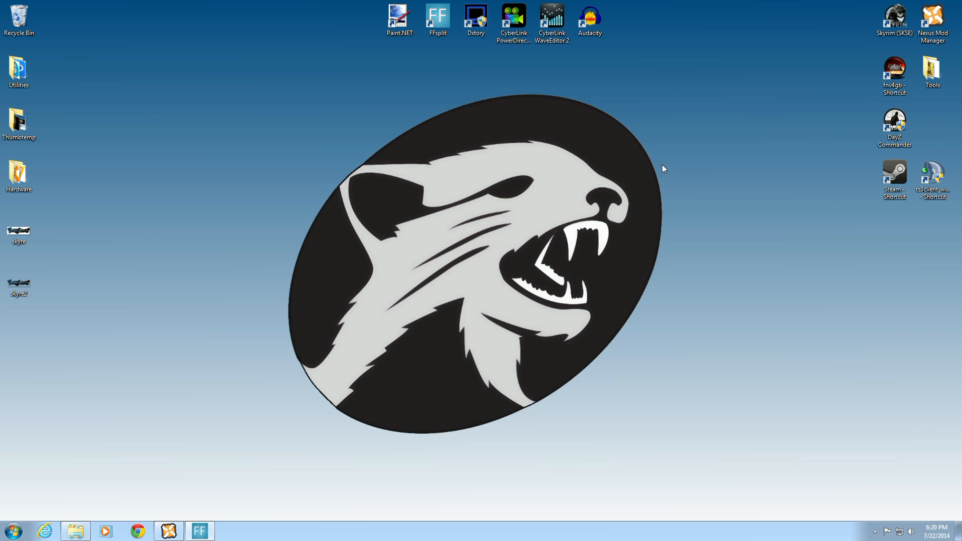
mouse_move(239, 418)
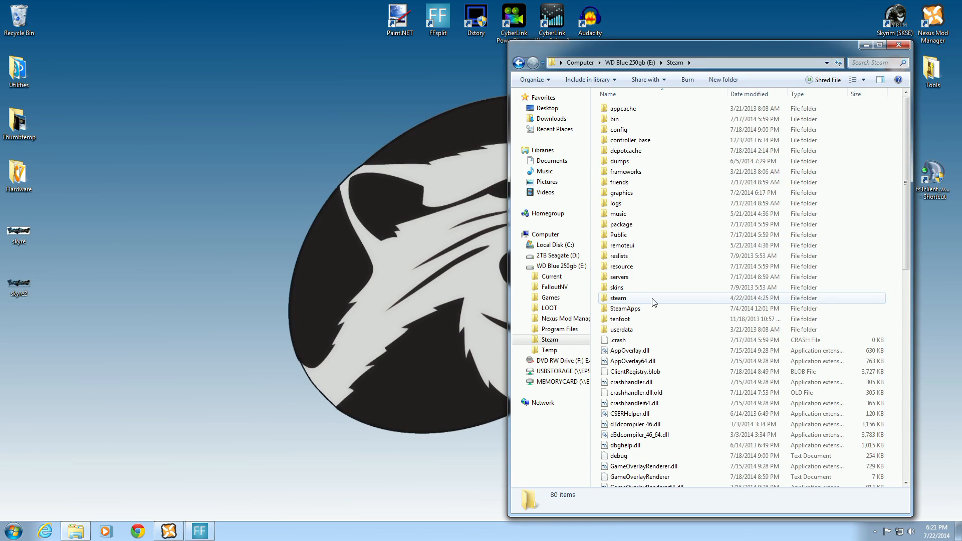
Step: Navigate SteamApps\common\Skyrim\Data\SkyProc Patchers\T3nd0_ReProccer and select the ReProccer jar
double_click(625, 308)
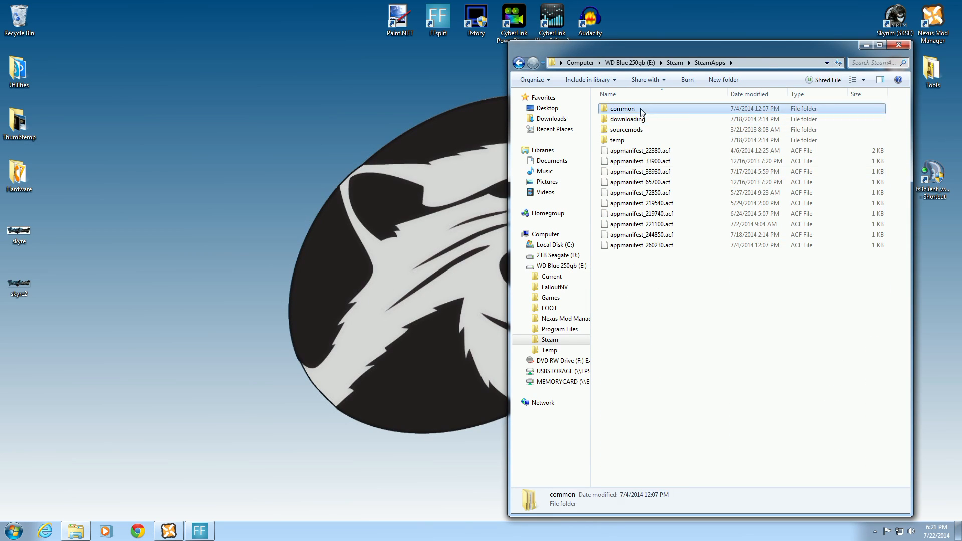
double_click(622, 108)
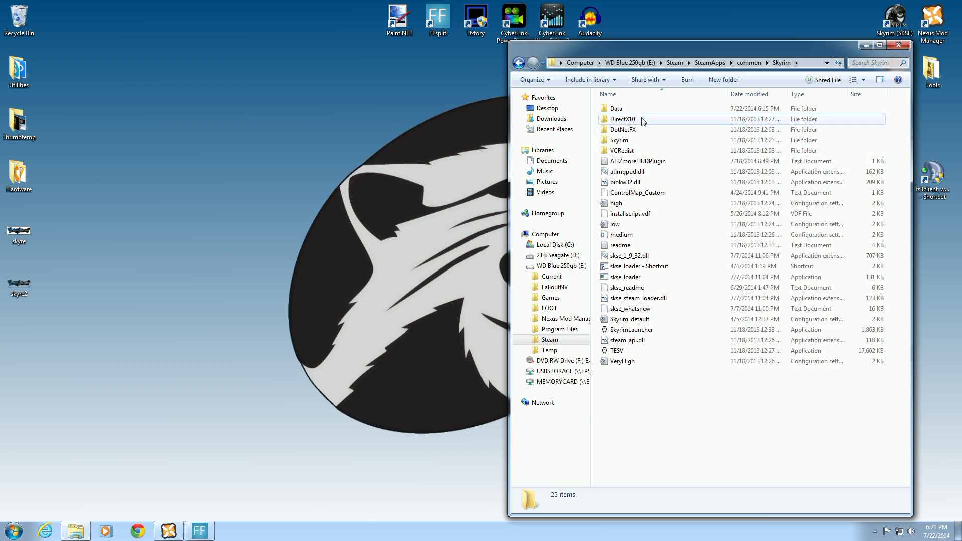
double_click(616, 108)
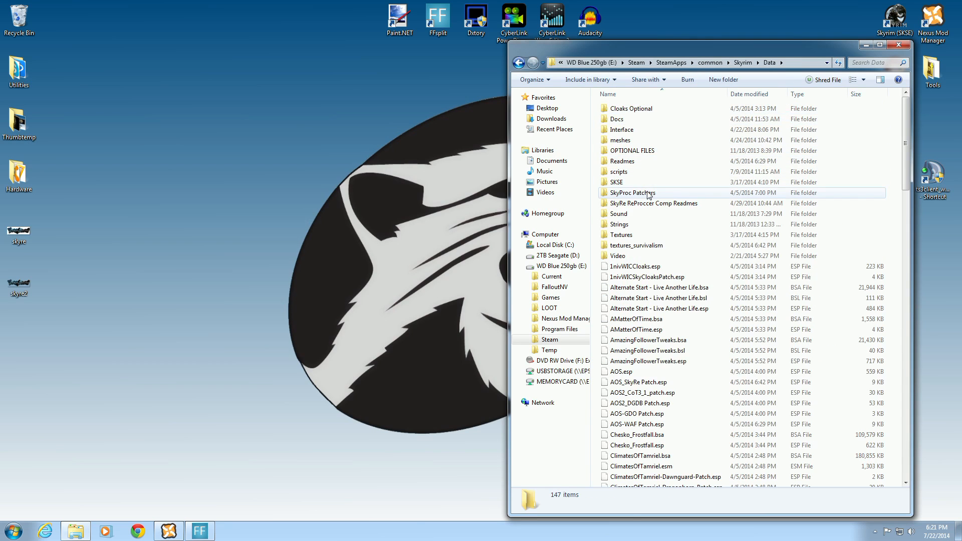
left_click(632, 193)
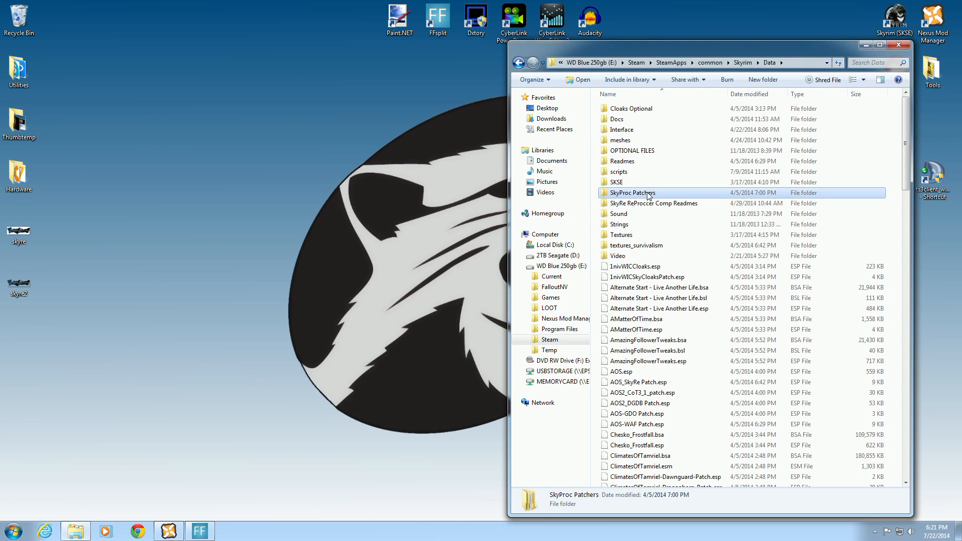
double_click(632, 193)
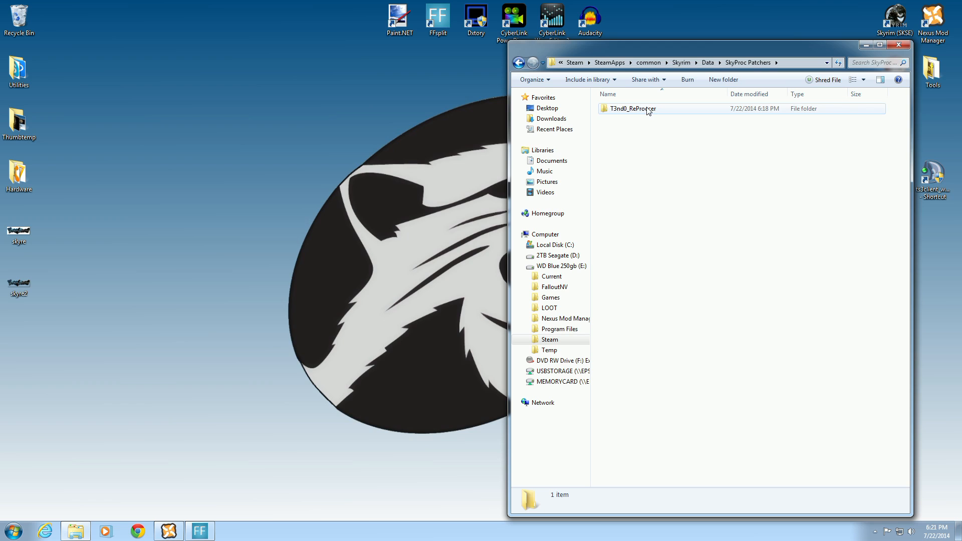
double_click(632, 108)
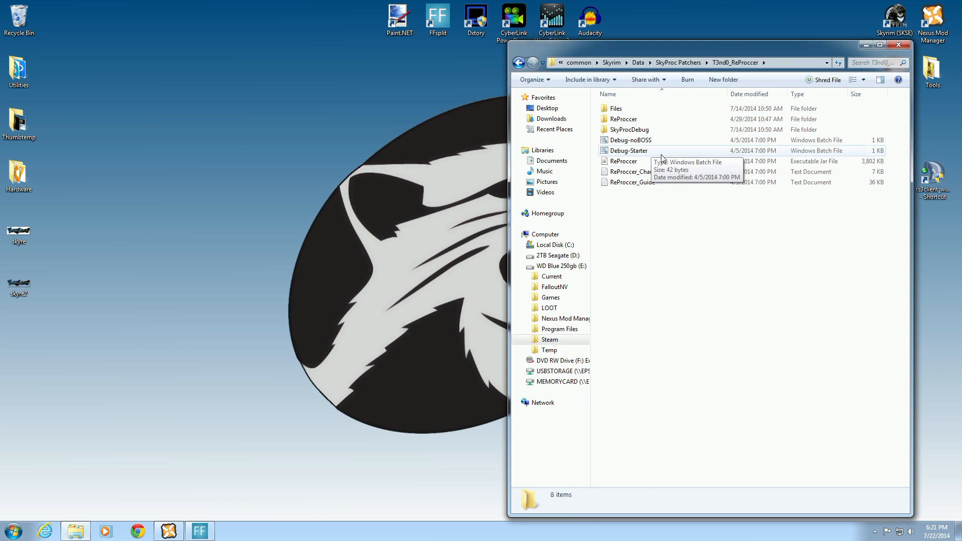
left_click(622, 160)
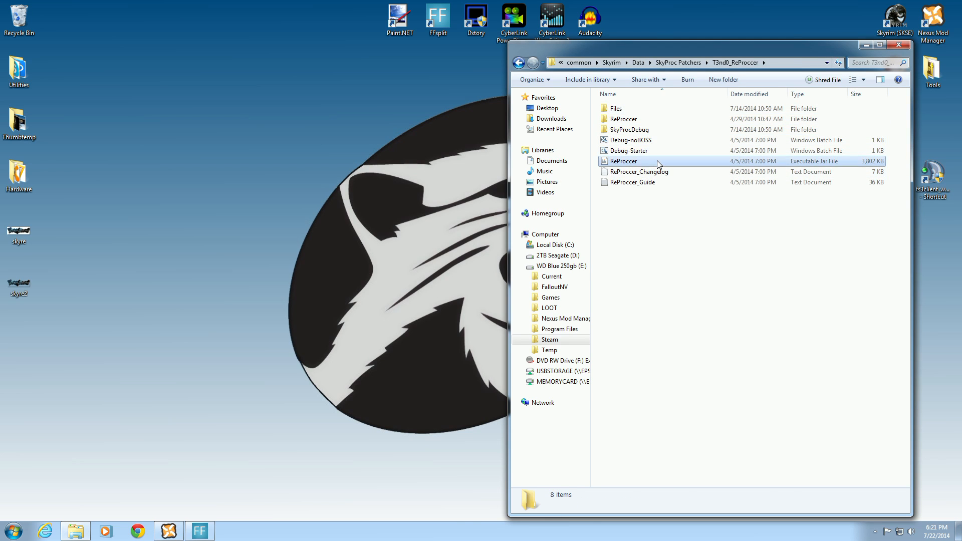
Step: Create 'ReProccer - Shortcut' from the jar and drag it onto the desktop
right_click(622, 161)
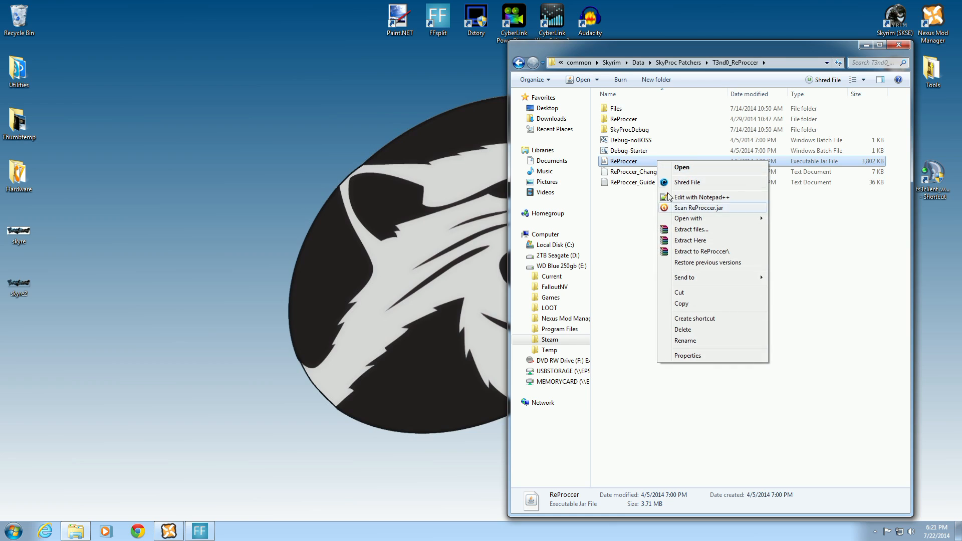
mouse_move(685, 318)
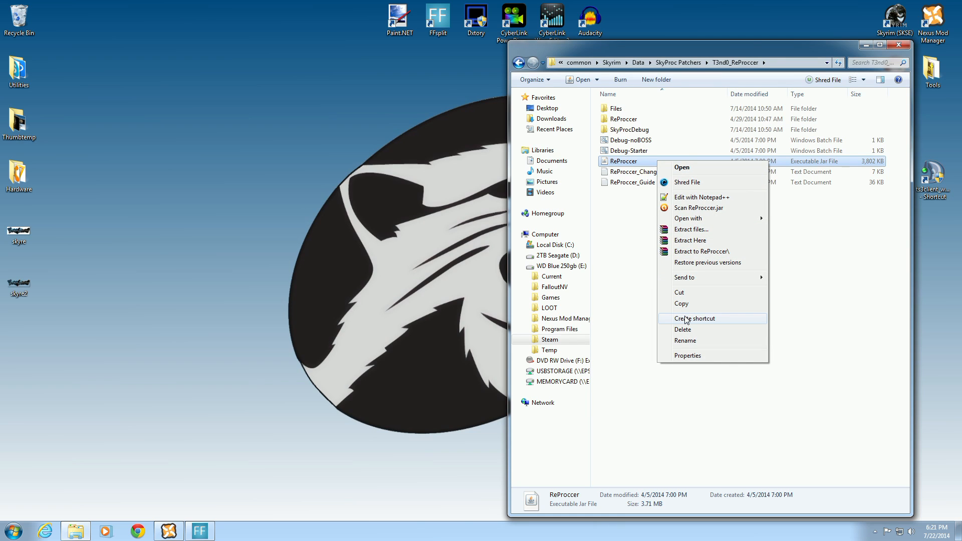
left_click(694, 319)
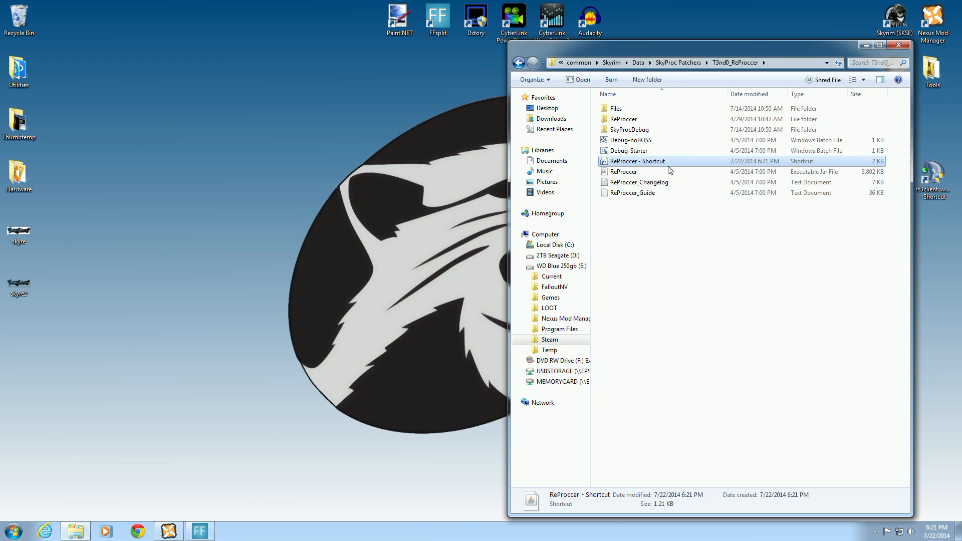
mouse_move(636, 161)
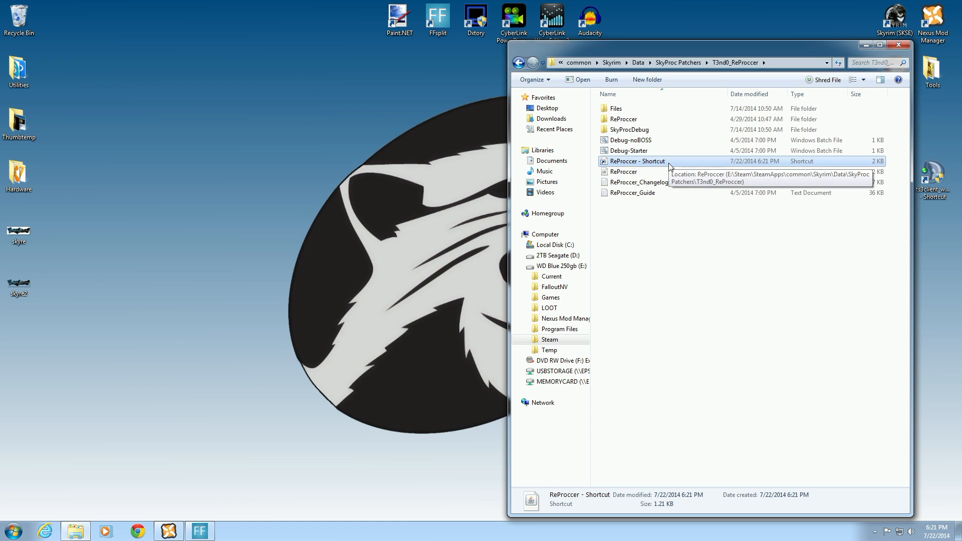
left_click_drag(623, 172, 364, 146)
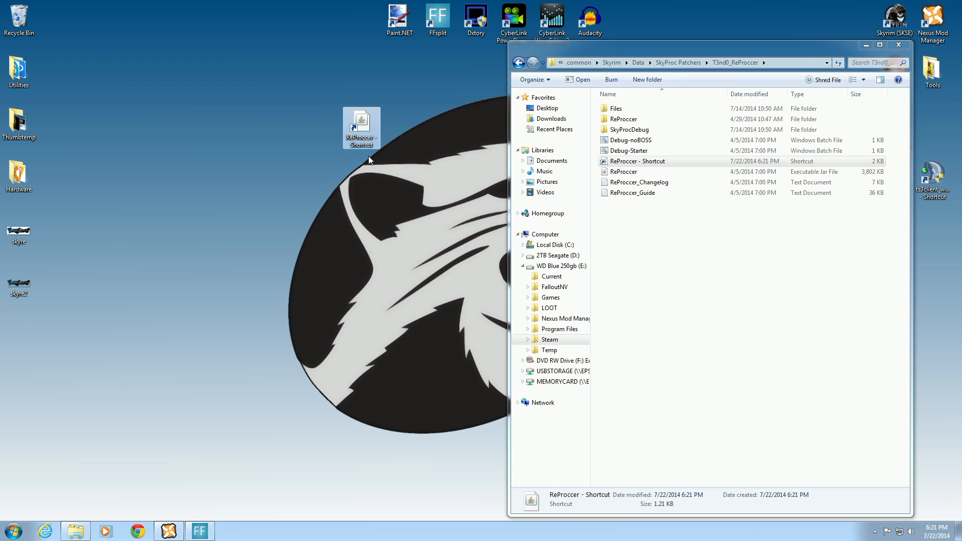
Step: Append -NOBOSS to the desktop shortcut's Target in its Properties
right_click(360, 129)
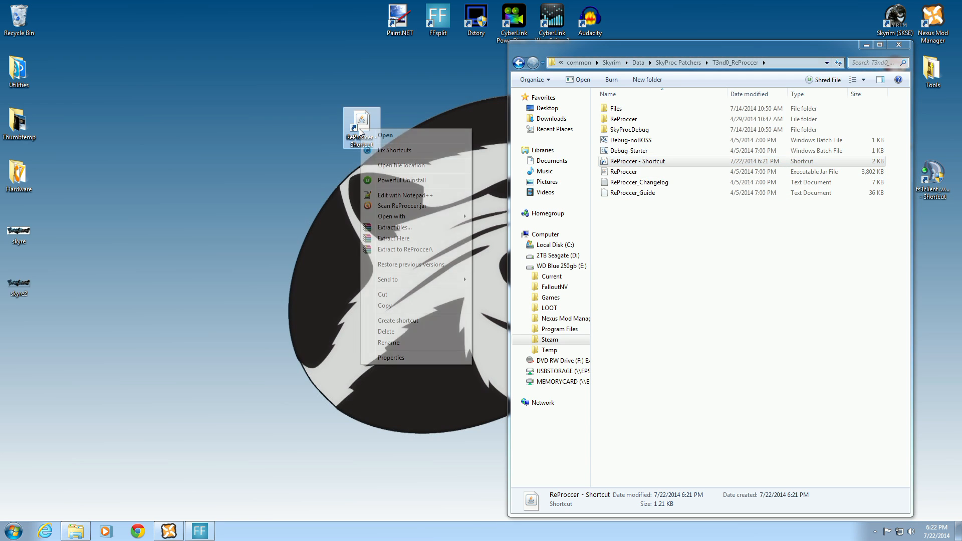
left_click(391, 356)
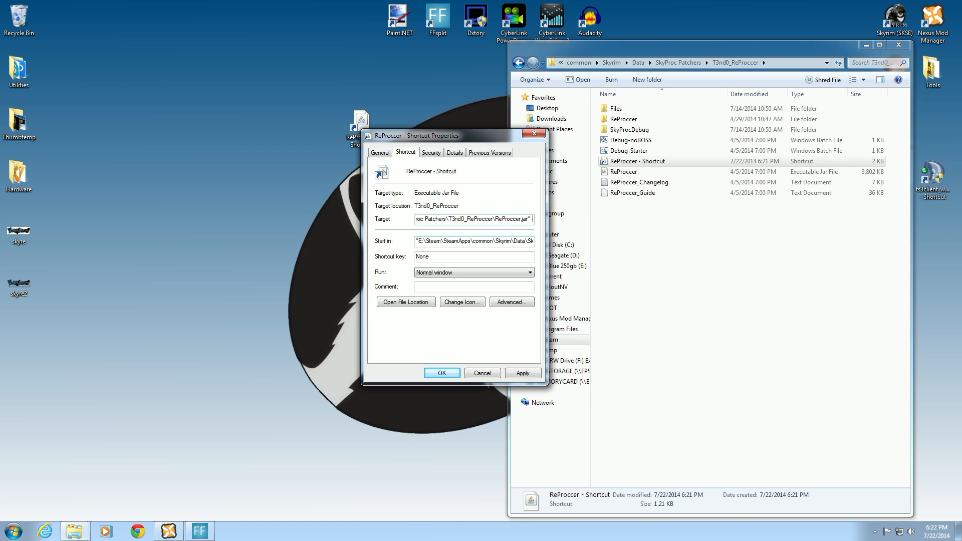
type("-NOBO")
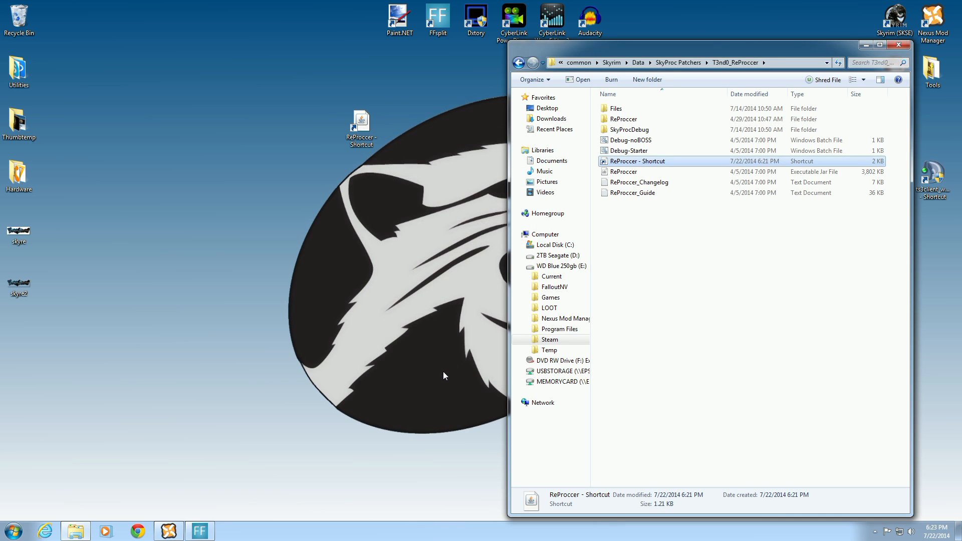
mouse_move(674, 168)
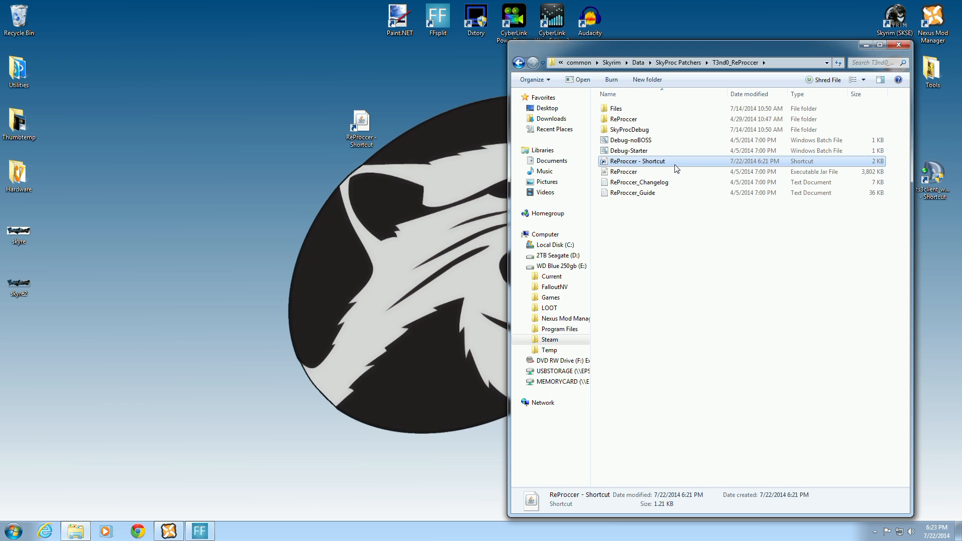
Step: Delete the folder's leftover shortcut, close Explorer, and move the desktop shortcut to the right
right_click(638, 160)
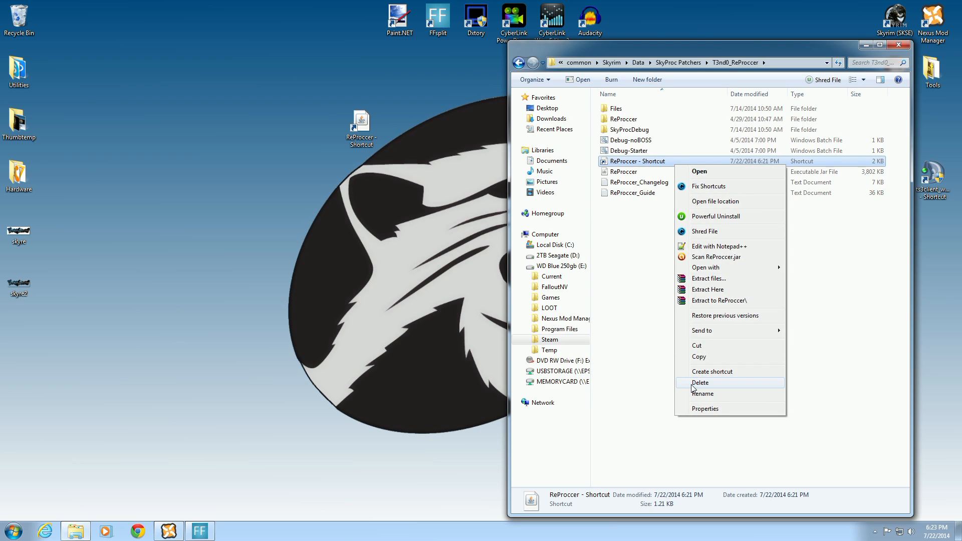
left_click(700, 382)
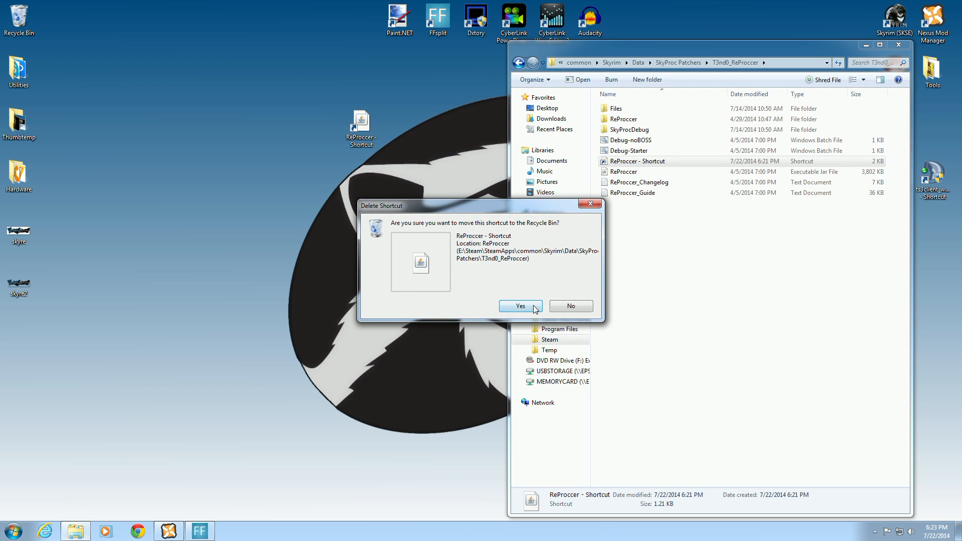
left_click(520, 305)
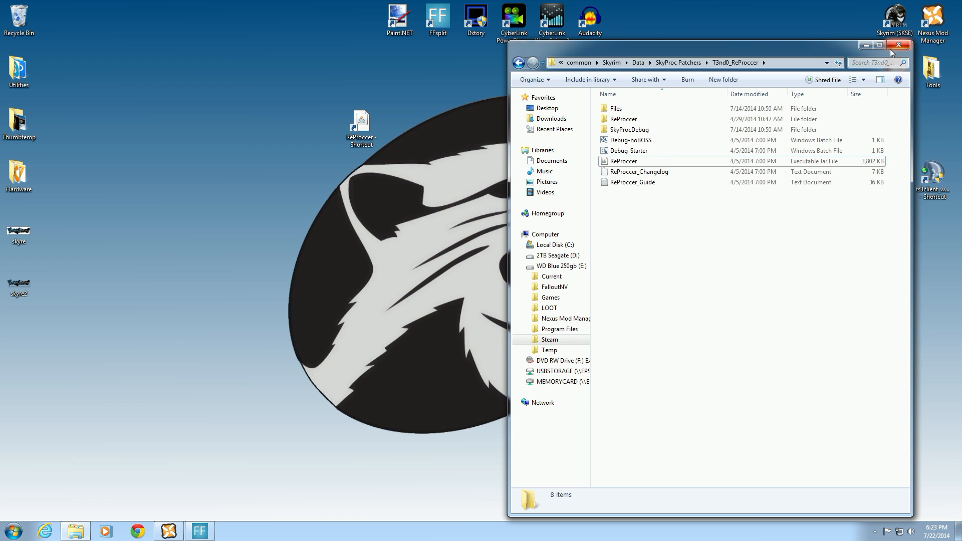
left_click(899, 45)
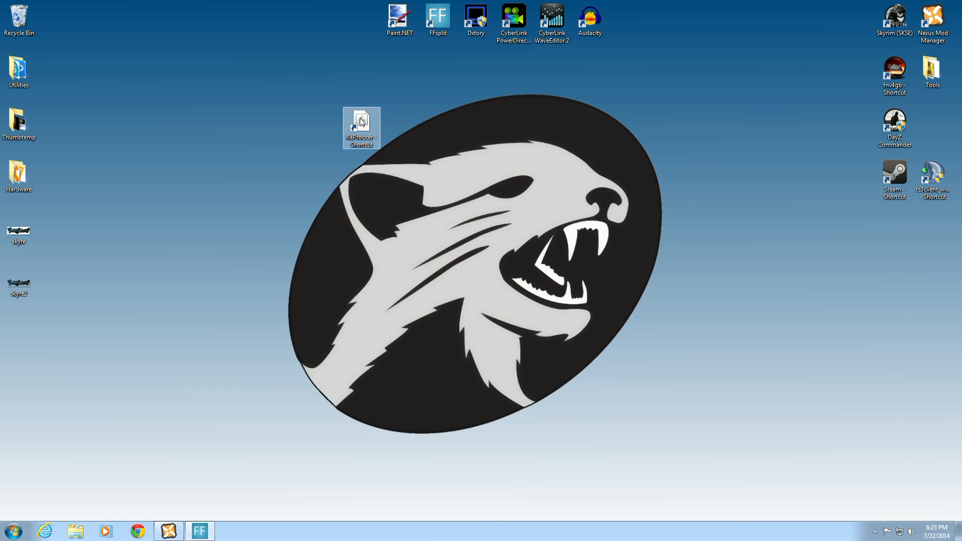
left_click_drag(360, 126, 772, 105)
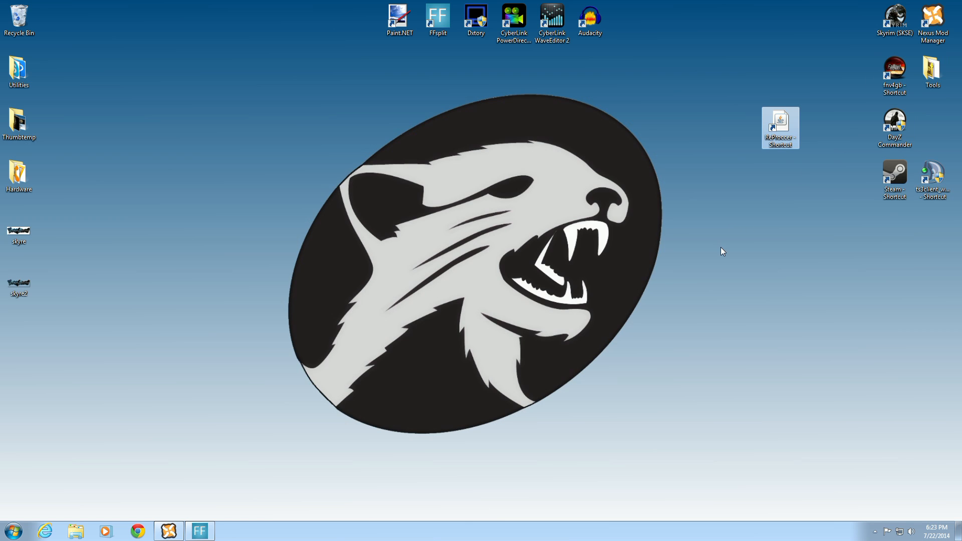
mouse_move(455, 382)
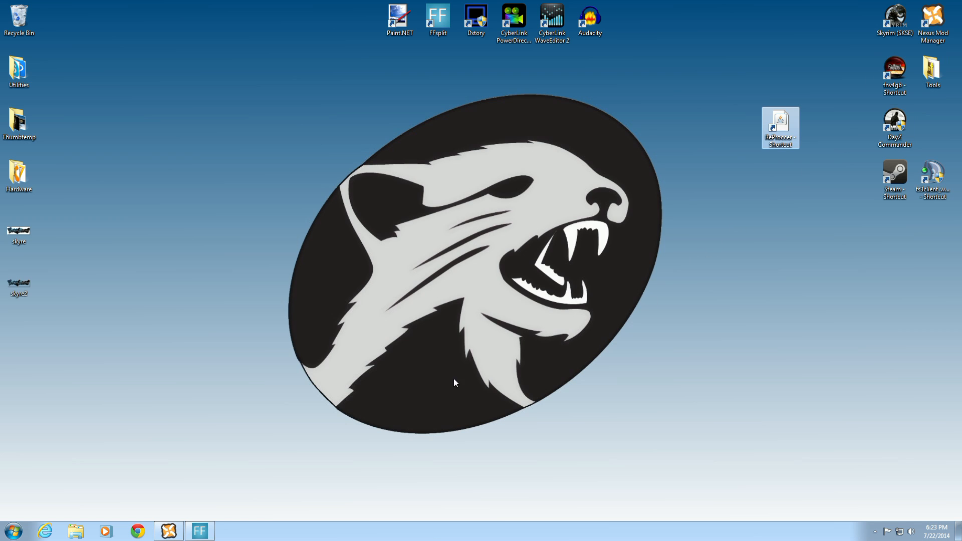
left_click(167, 531)
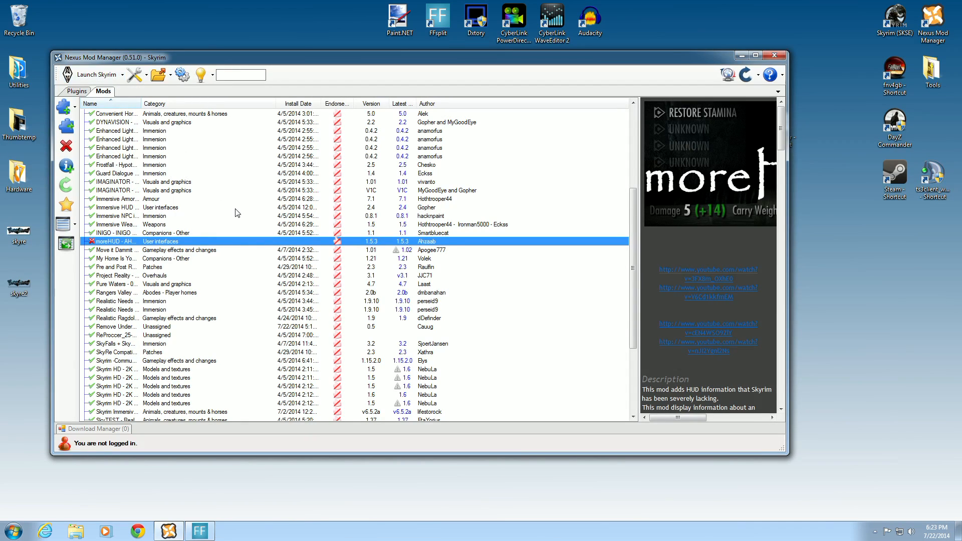
mouse_move(129, 250)
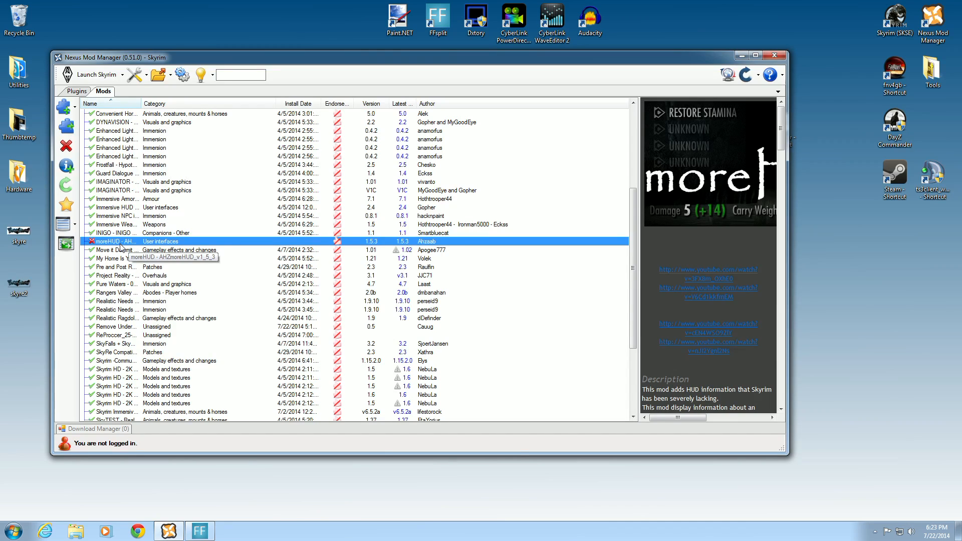
mouse_move(170, 181)
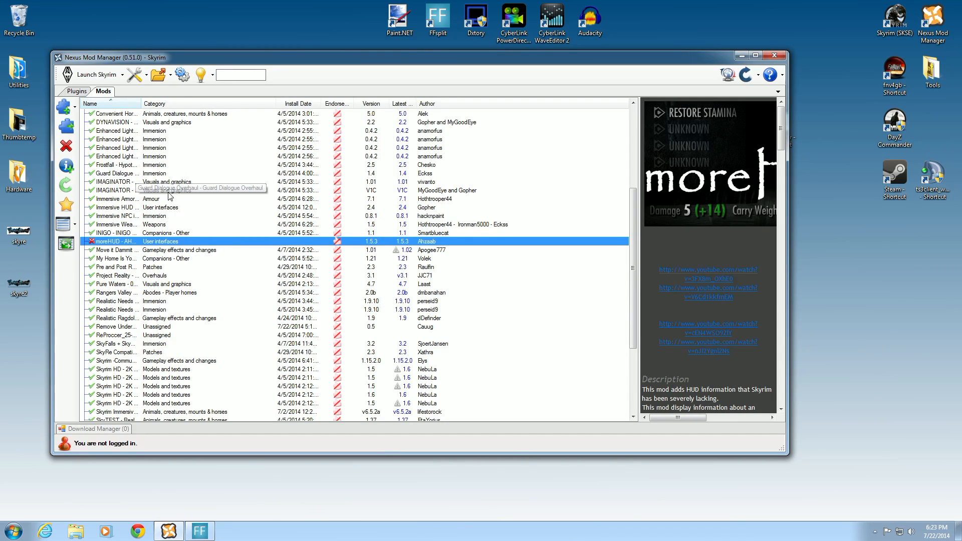
mouse_move(66, 127)
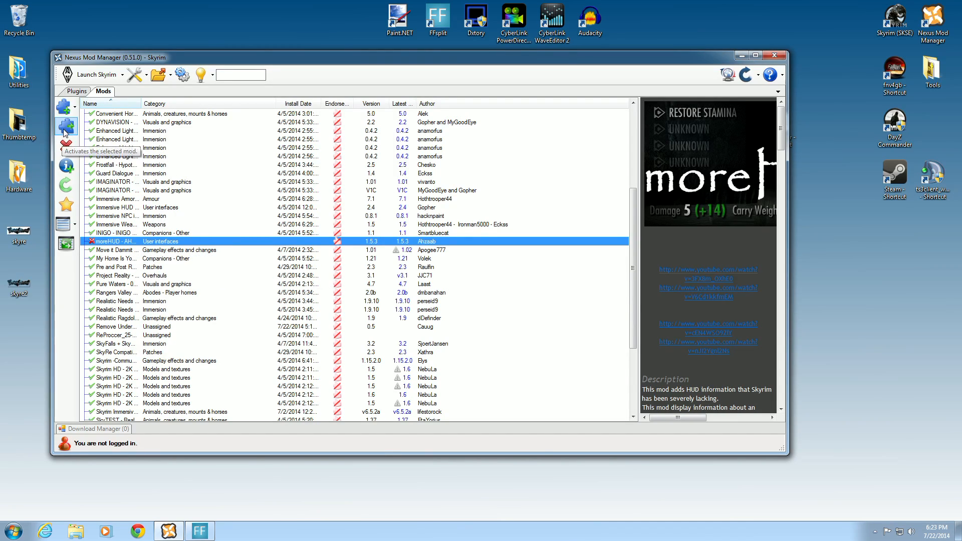
Step: Activate the moreHUD mod and dismiss the Success confirmation
left_click(66, 127)
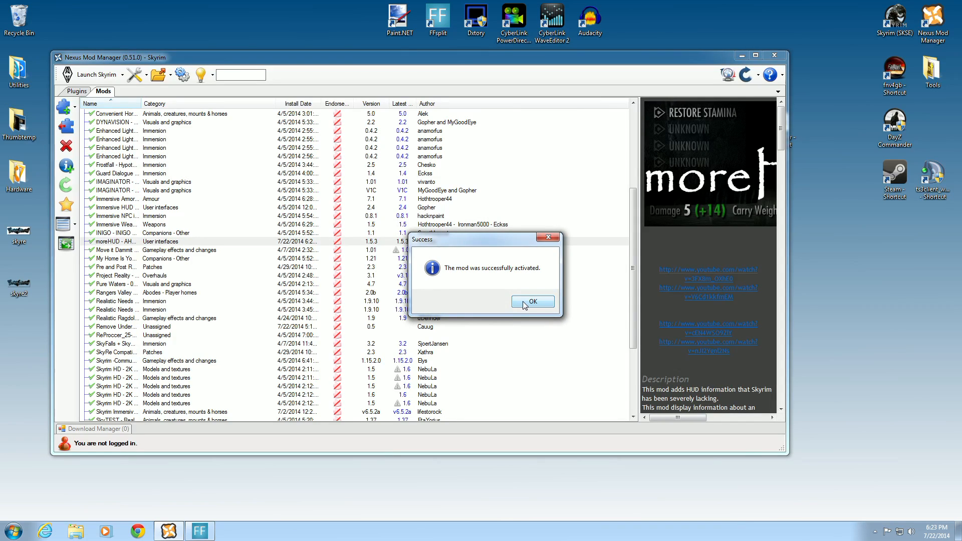
left_click(531, 302)
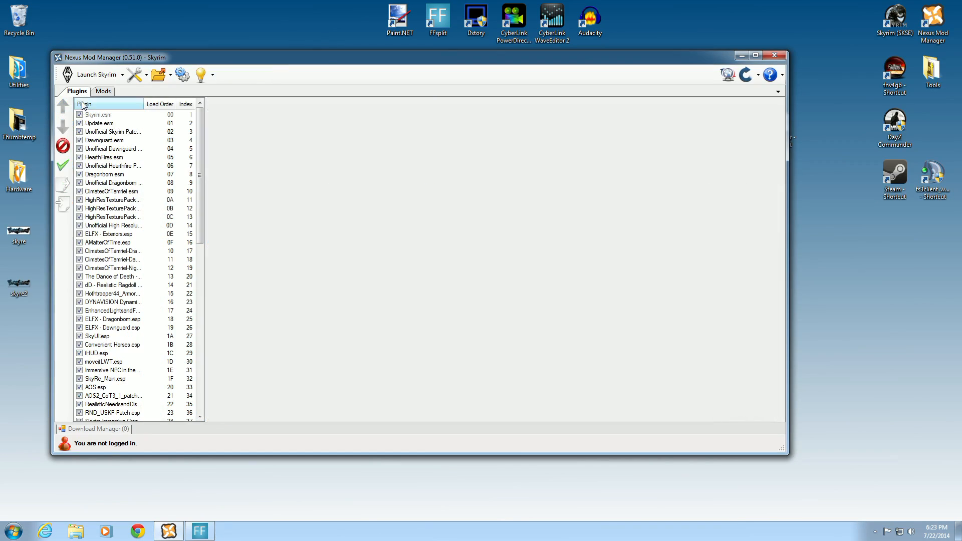
Step: Check AHZmoreHUD.esp loads last in the Plugins list, then close Nexus Mod Manager
scroll("down", 3)
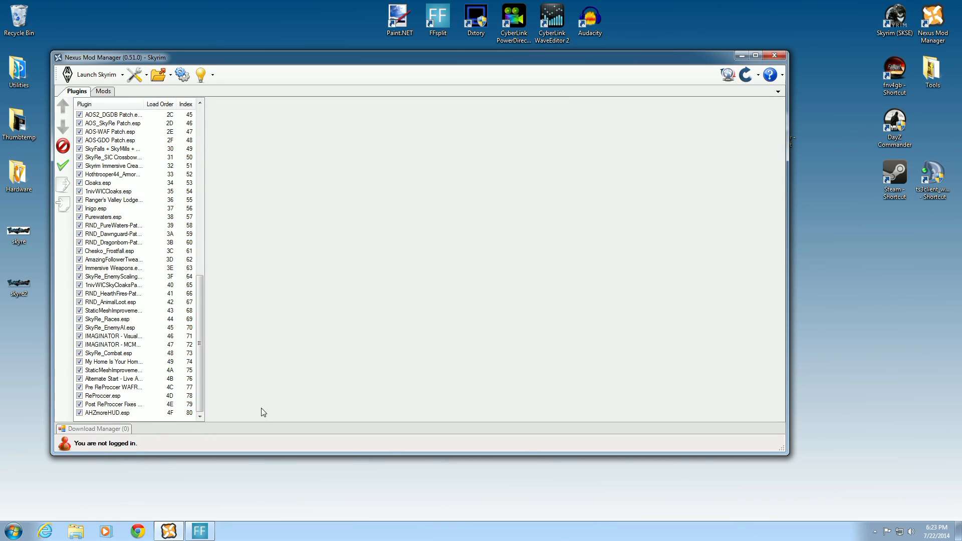
mouse_move(482, 269)
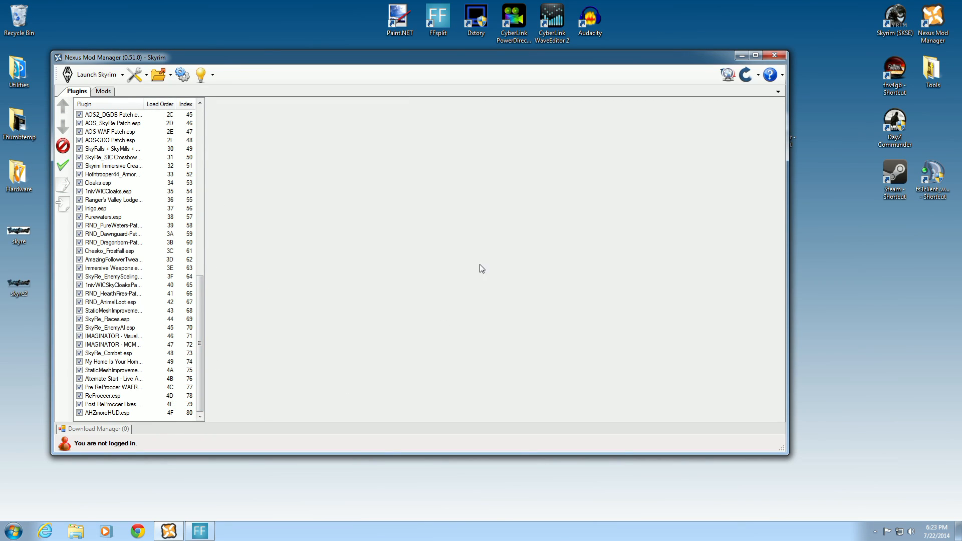
mouse_move(529, 258)
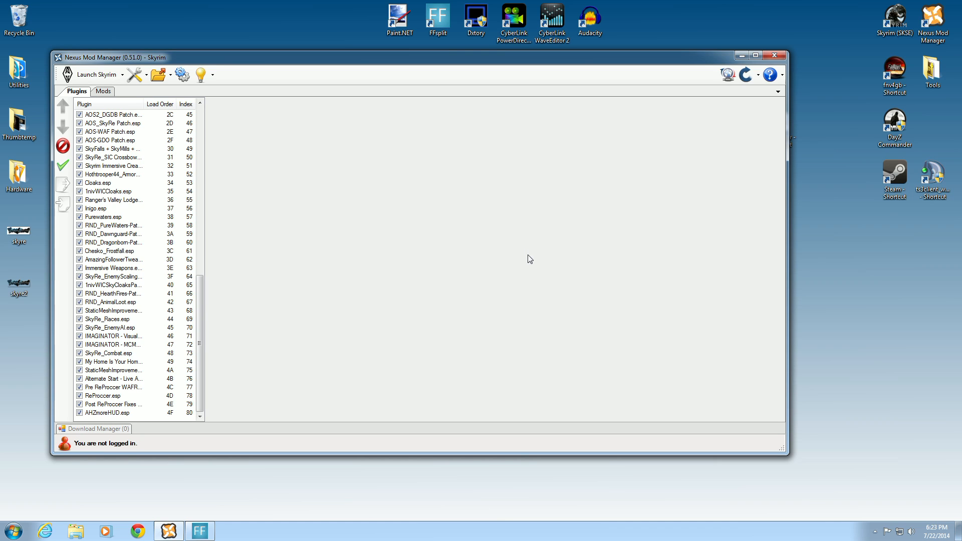
mouse_move(526, 262)
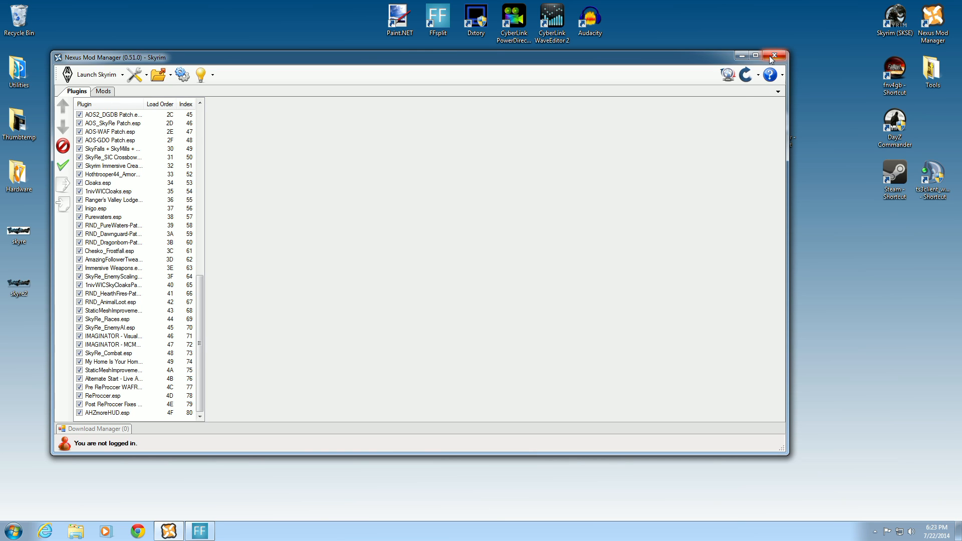
left_click(775, 56)
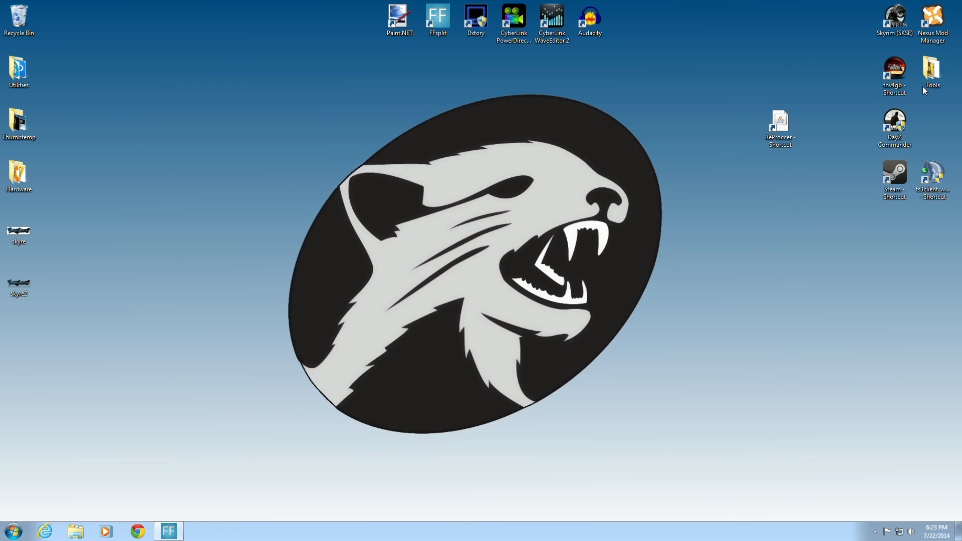
Step: Launch LOOT from the Tools folder, sort plugins, apply the load order and close the report
double_click(932, 70)
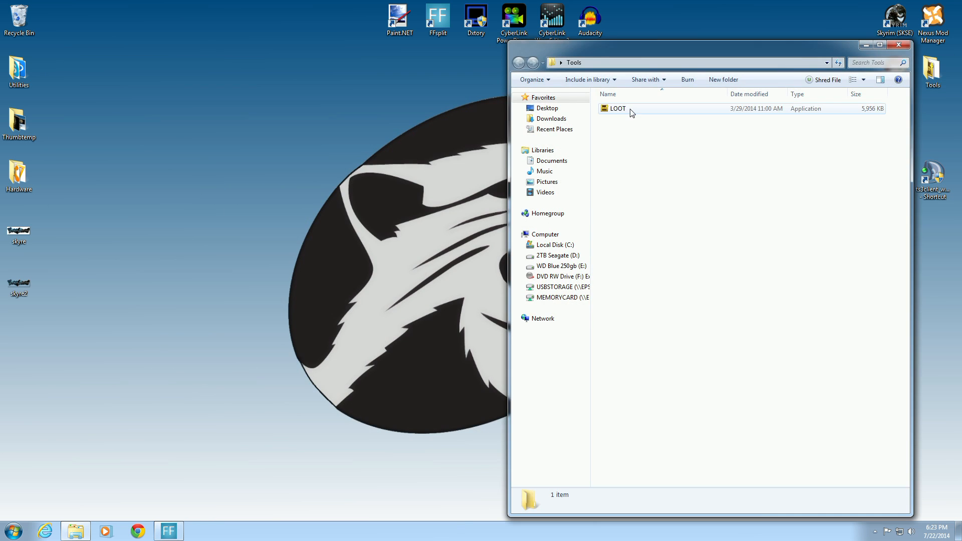
double_click(618, 108)
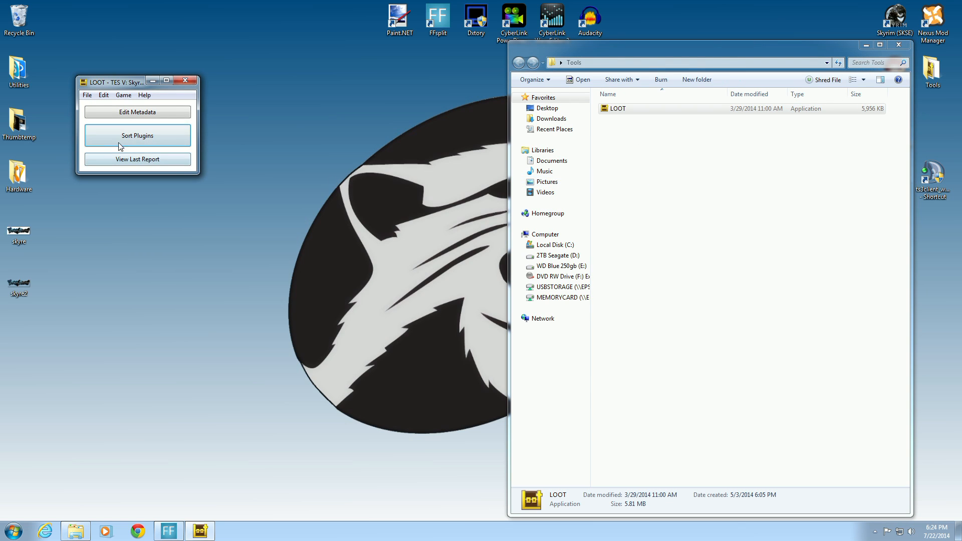
left_click(137, 135)
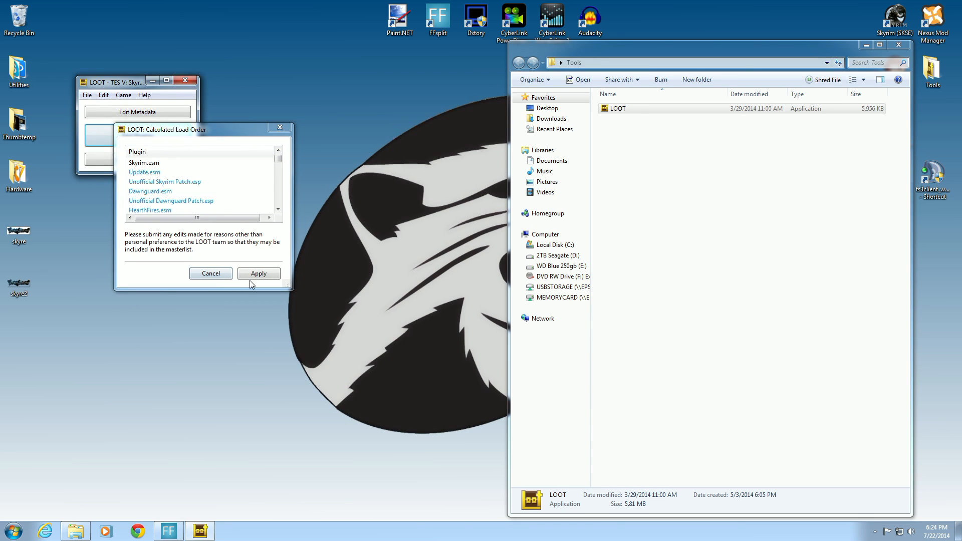
left_click(258, 273)
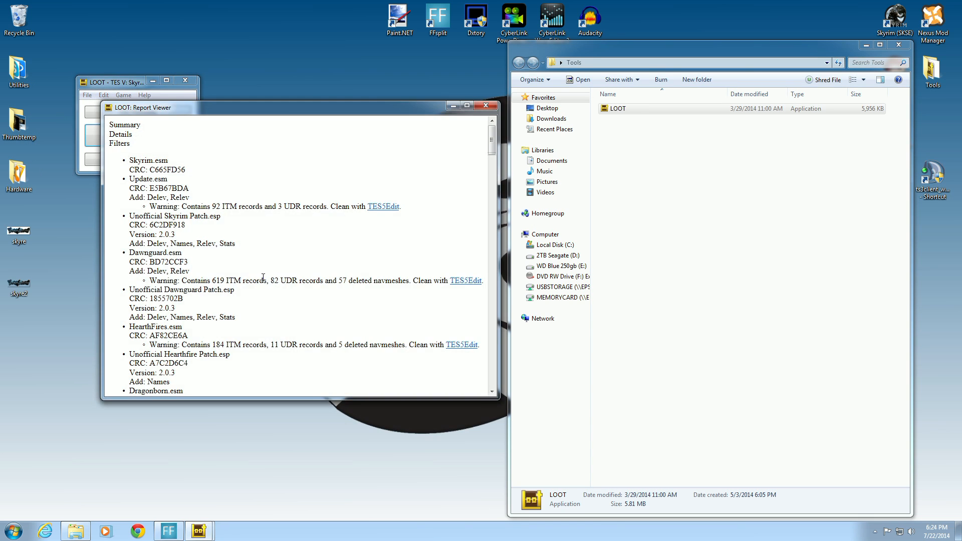
left_click(486, 105)
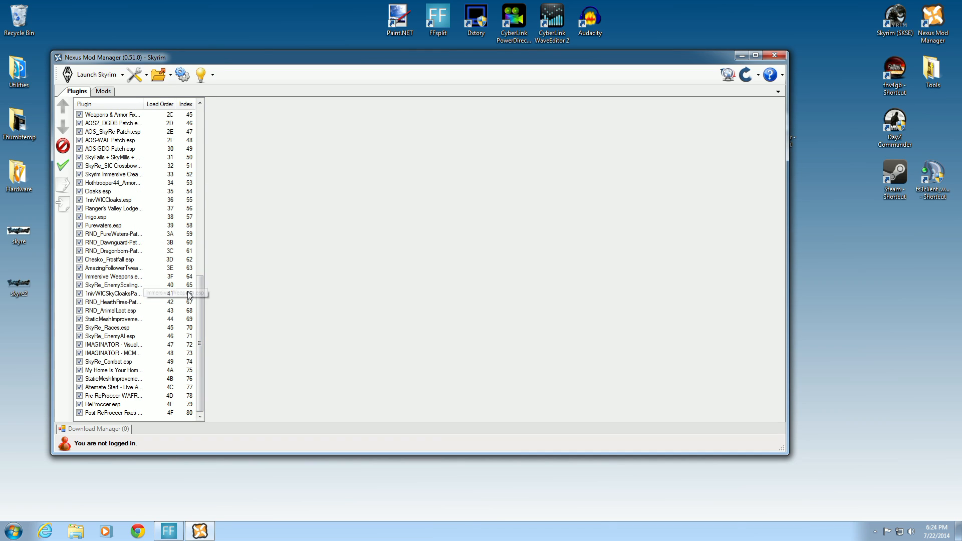
Step: Inspect Post ReProccer Fixes and ReProccer.esp details at the end of the load order
left_click(110, 412)
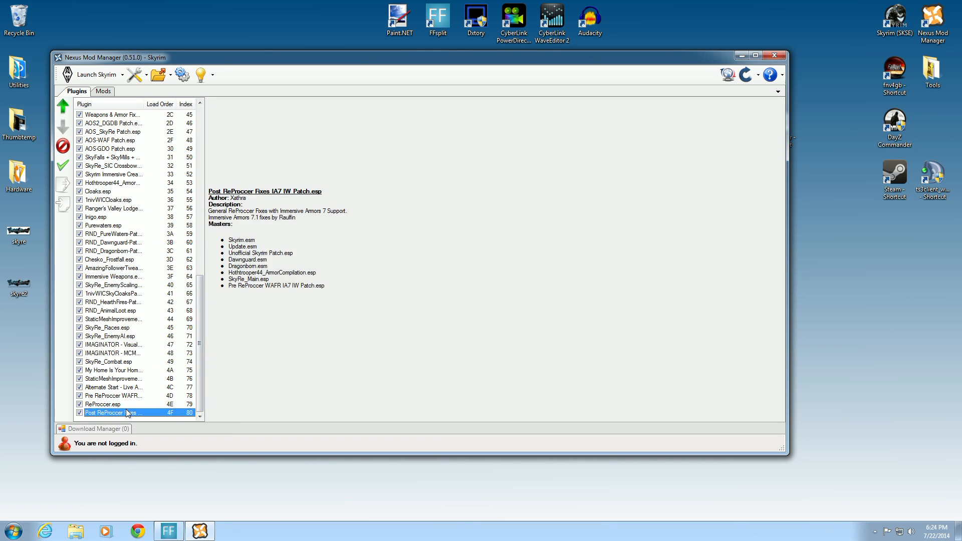
left_click(103, 404)
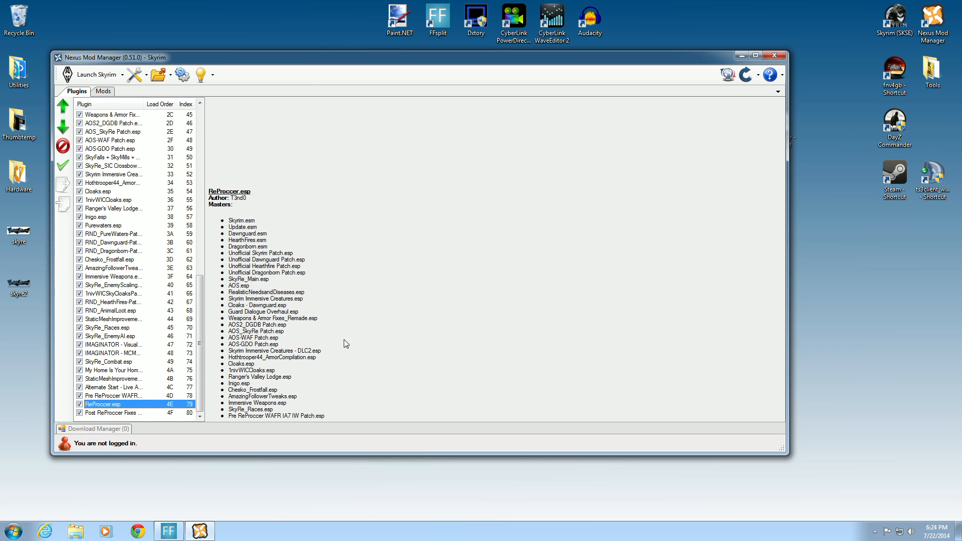
mouse_move(730, 116)
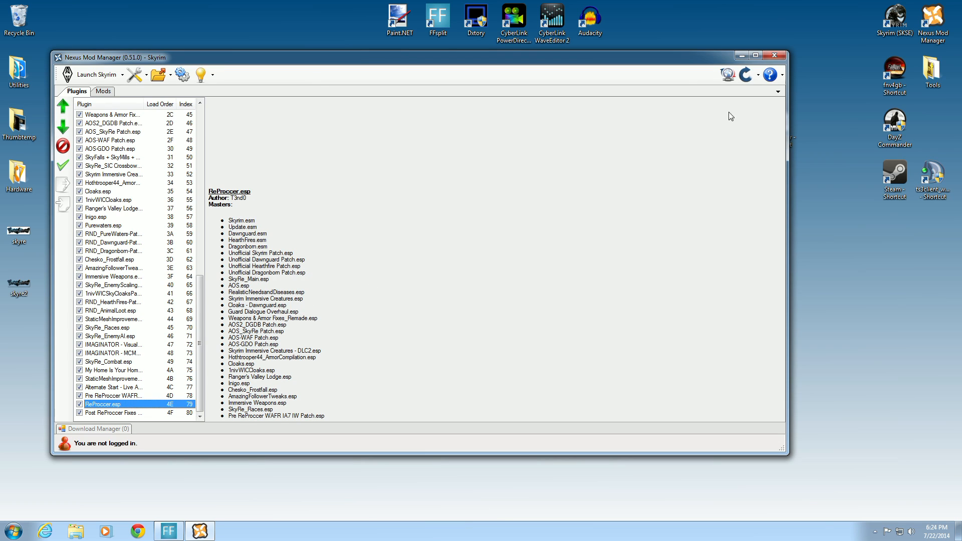
mouse_move(774, 57)
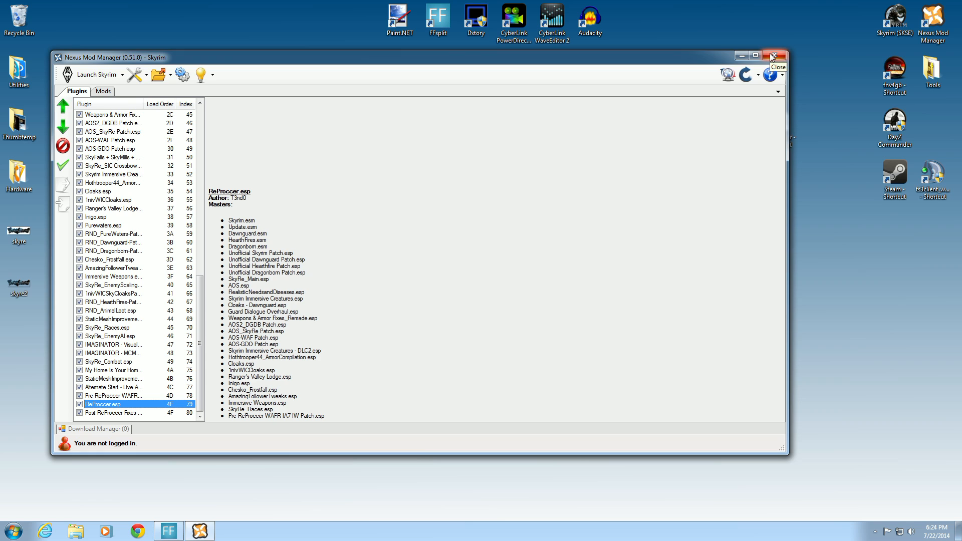
Step: Close Nexus Mod Manager, launch ReProccer from the desktop shortcut and build the patch
left_click(773, 55)
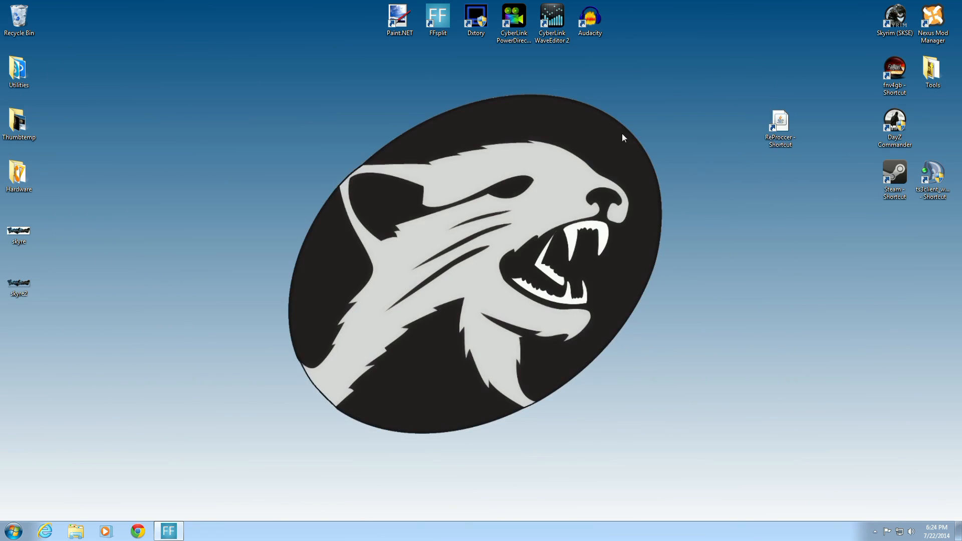
mouse_move(832, 114)
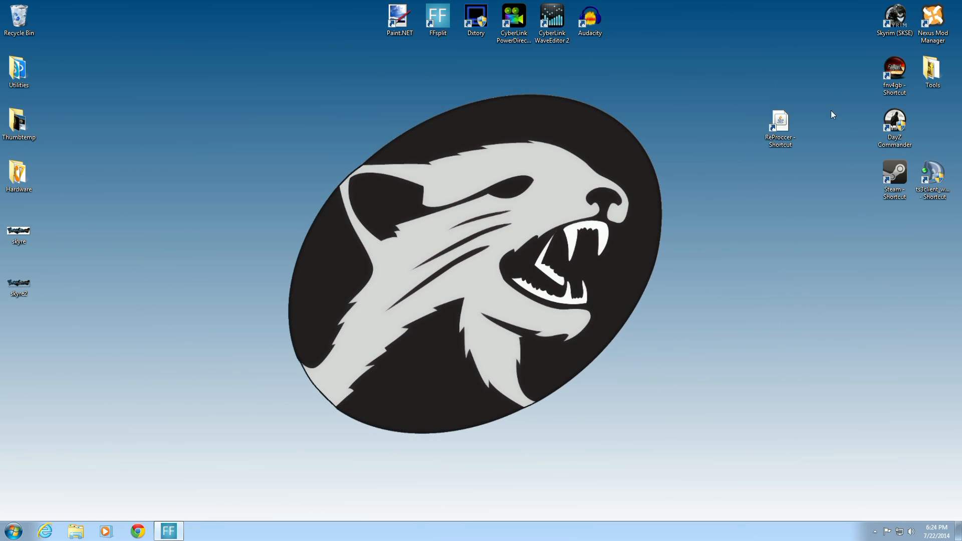
mouse_move(791, 163)
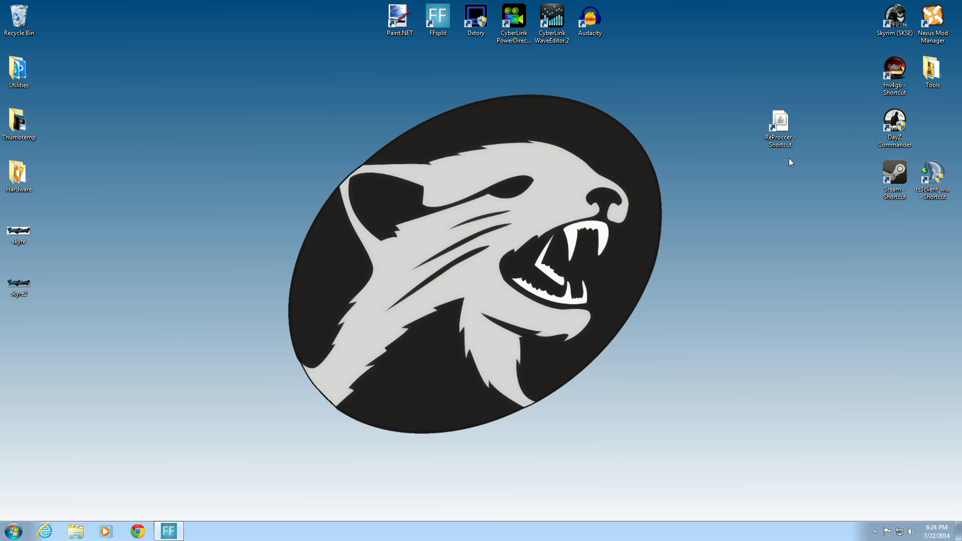
left_click(779, 122)
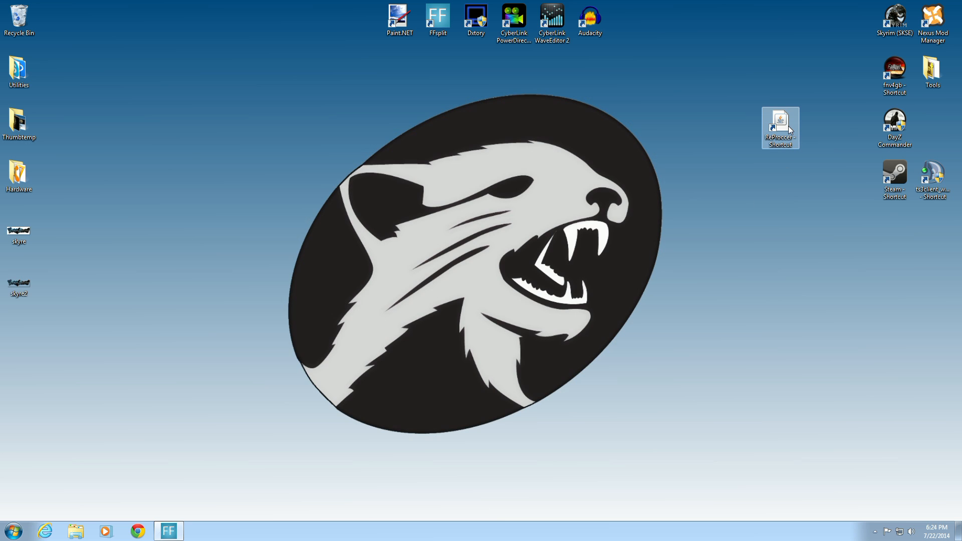
double_click(780, 127)
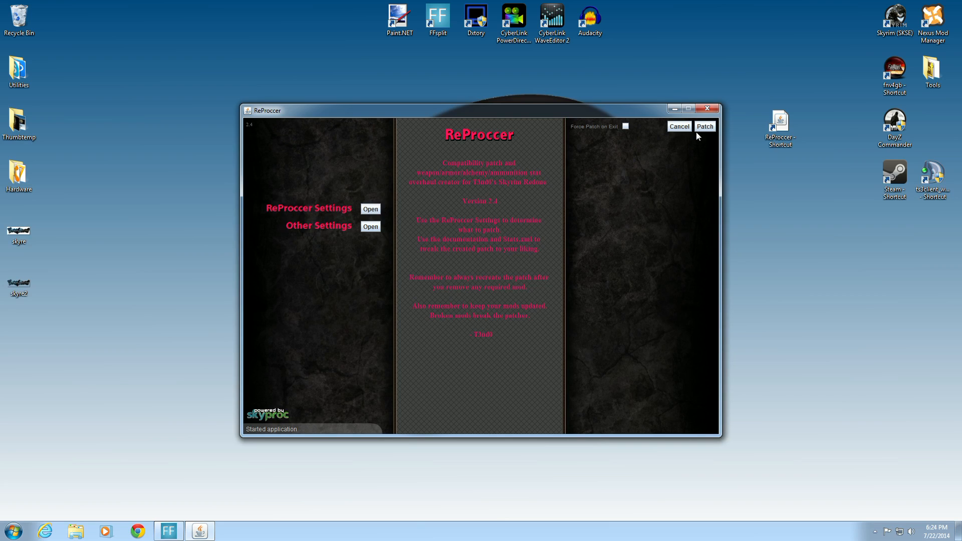
left_click(704, 127)
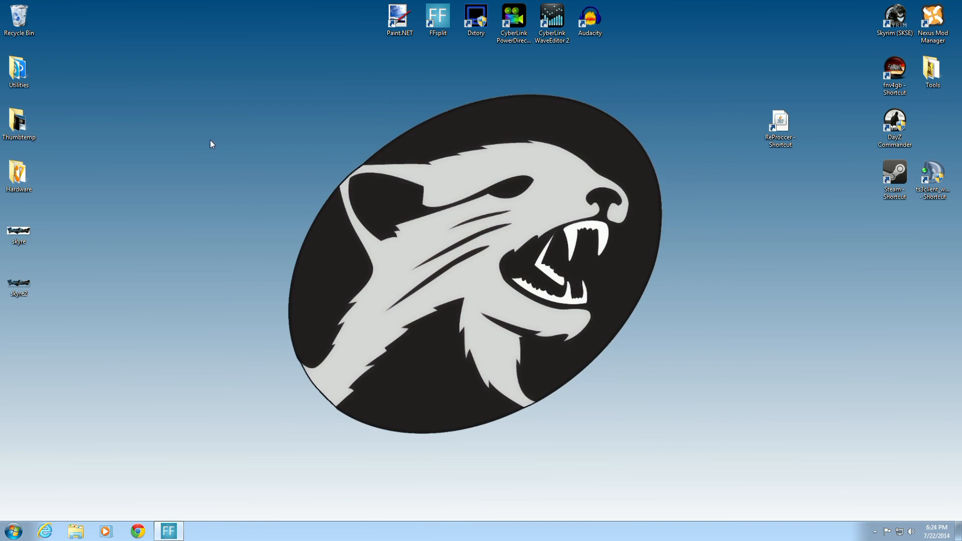
mouse_move(682, 186)
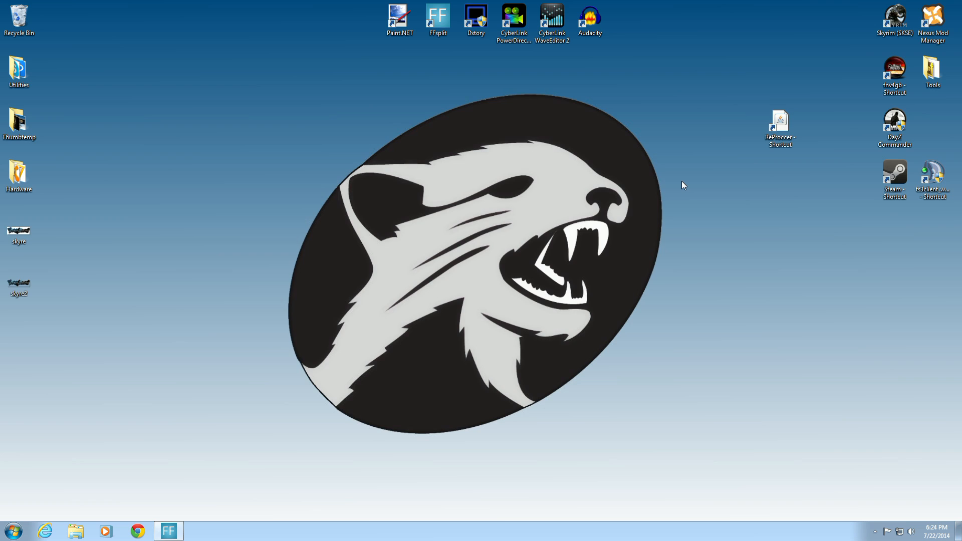
Step: Relaunch LOOT from Tools, sort and apply the load order, and close the Report Viewer
left_click(932, 67)
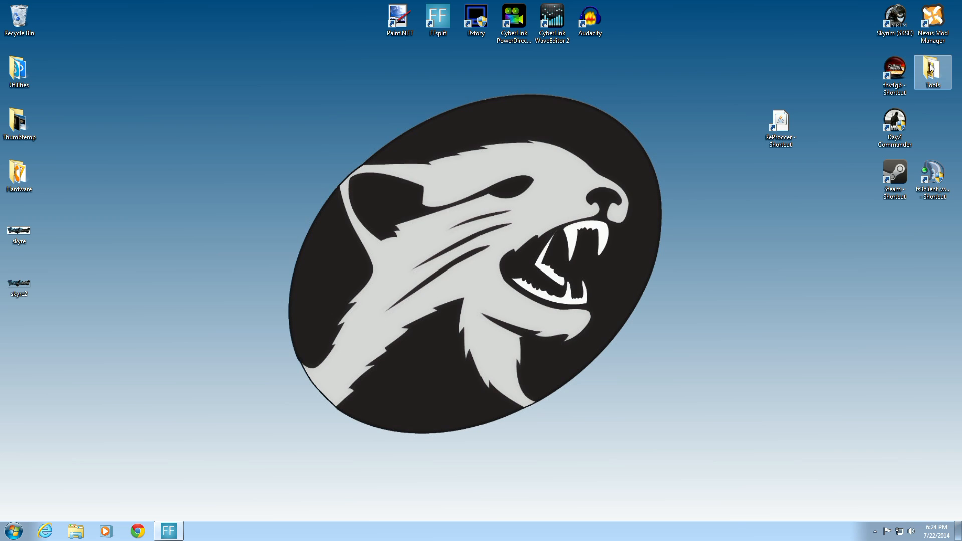
mouse_move(643, 144)
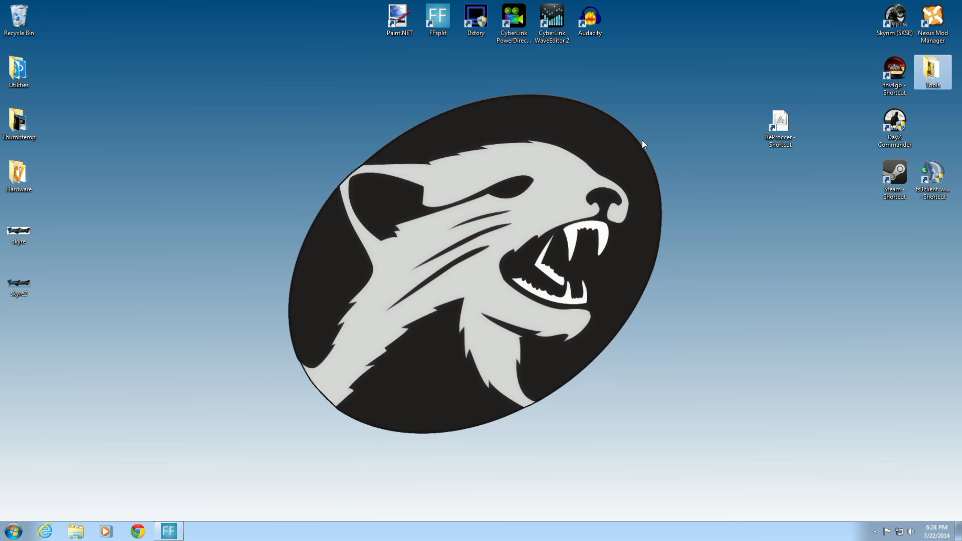
double_click(932, 69)
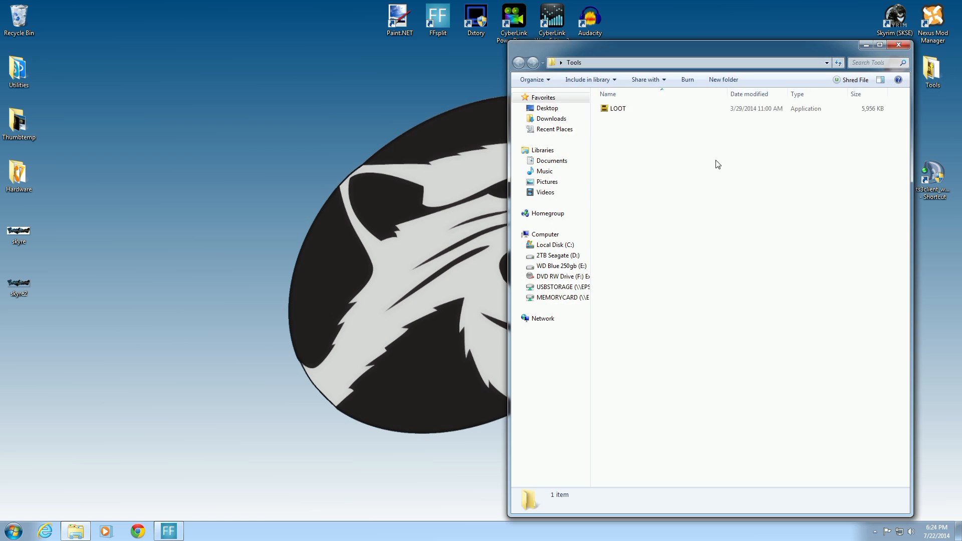
double_click(617, 108)
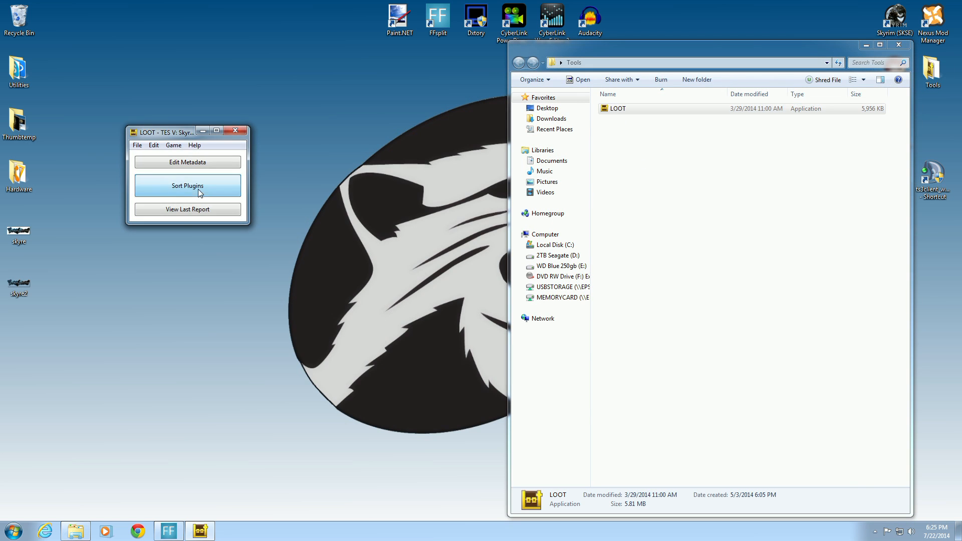
left_click(187, 186)
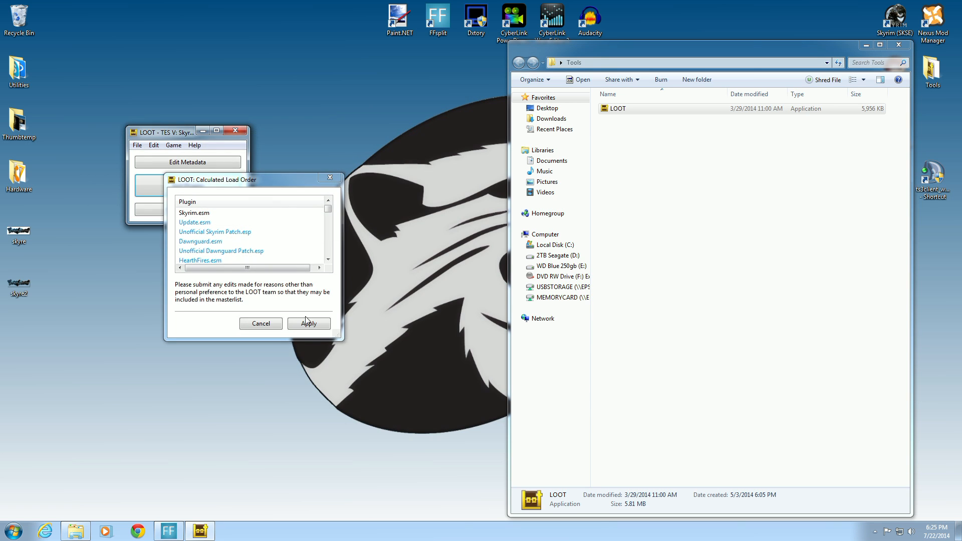
left_click(308, 324)
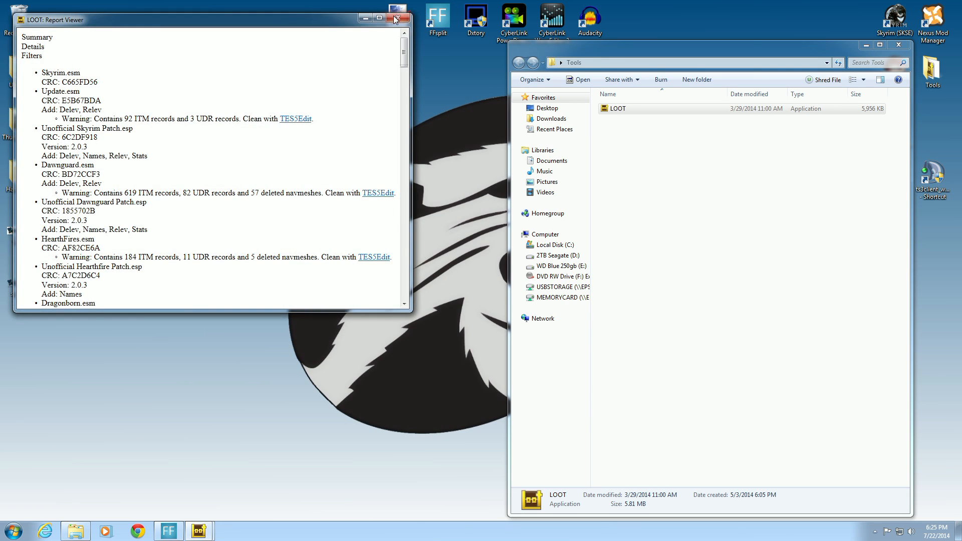
left_click(397, 18)
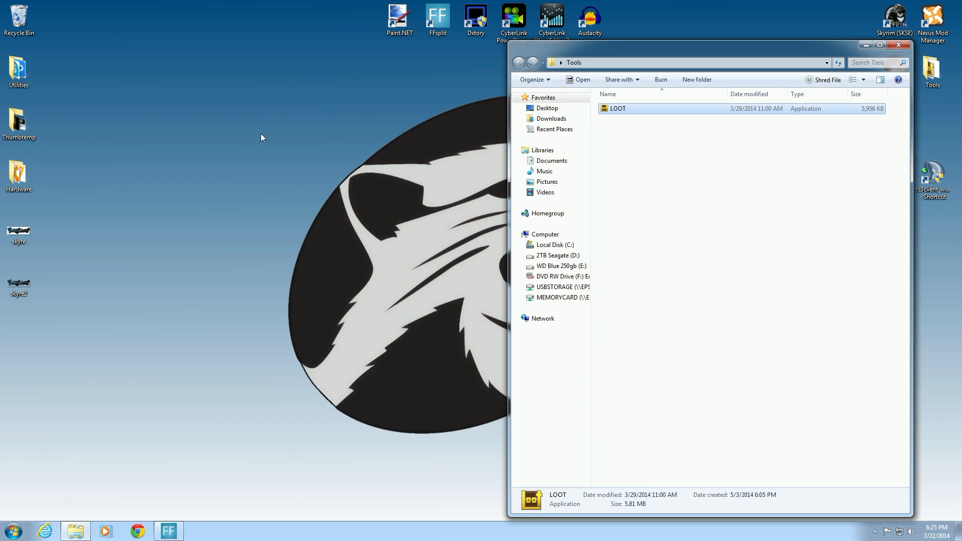
mouse_move(352, 163)
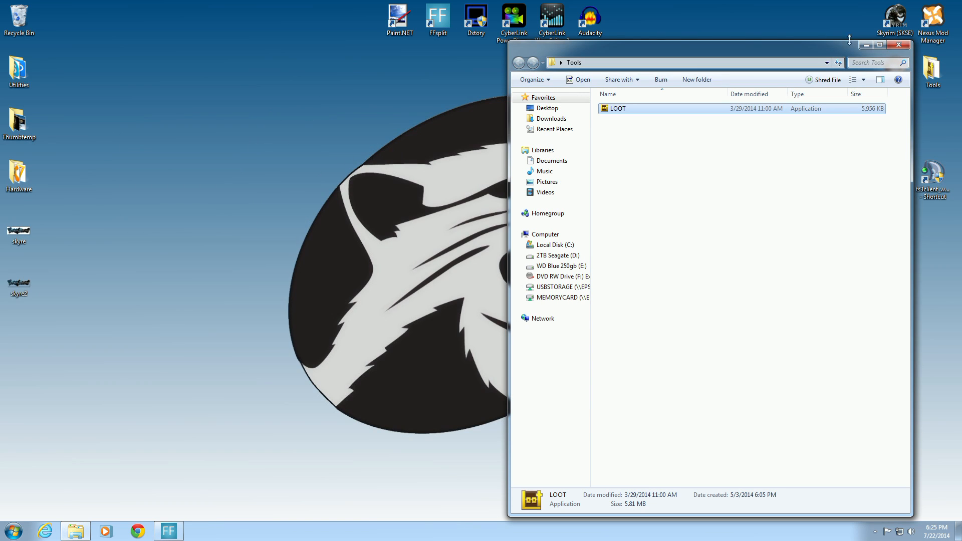
Step: Close the Tools window and reopen Nexus Mod Manager, scrolling the Plugins list to the later load-order entries
left_click(898, 44)
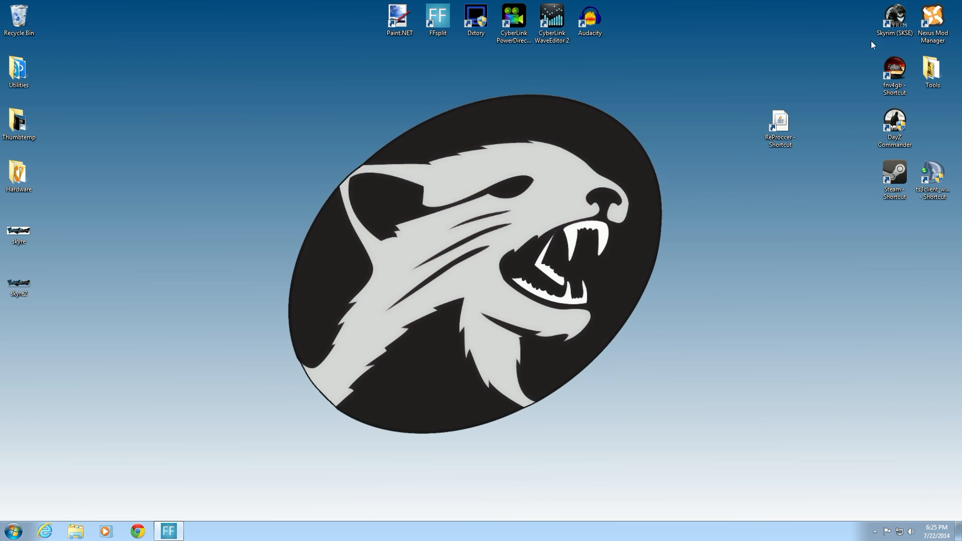
left_click(931, 18)
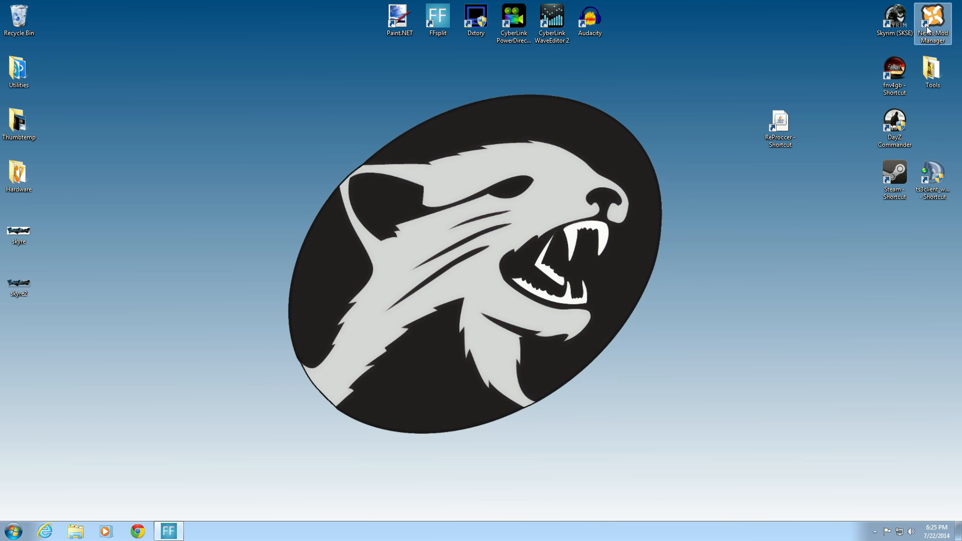
left_click(932, 72)
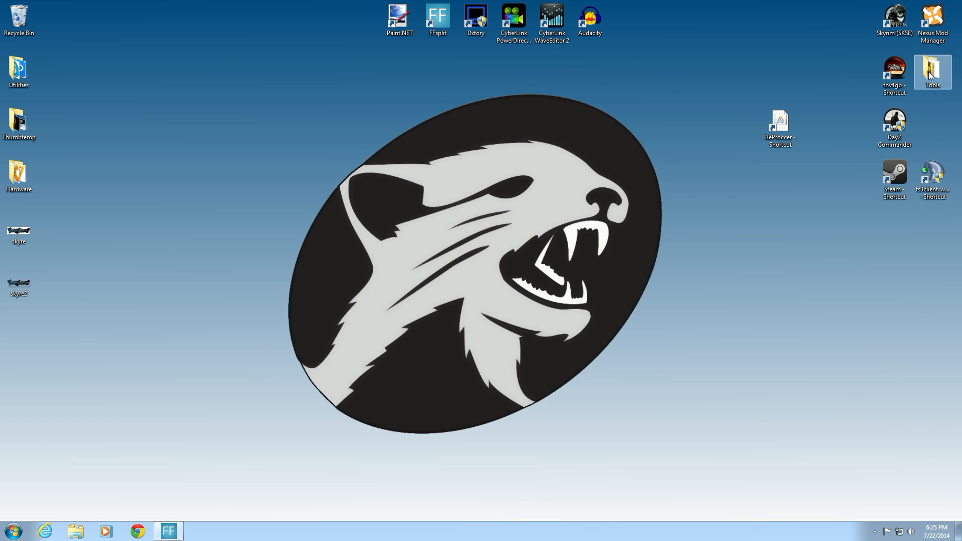
double_click(931, 67)
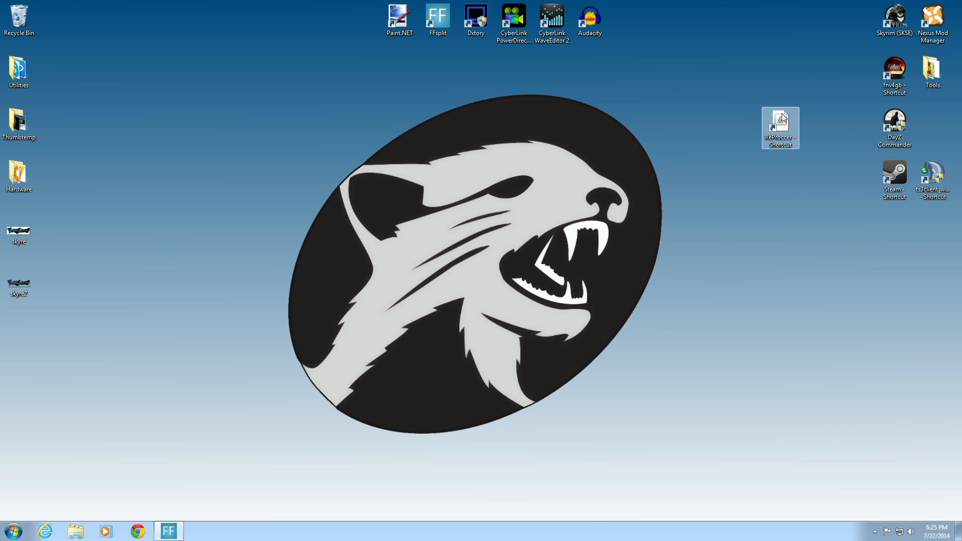
double_click(932, 69)
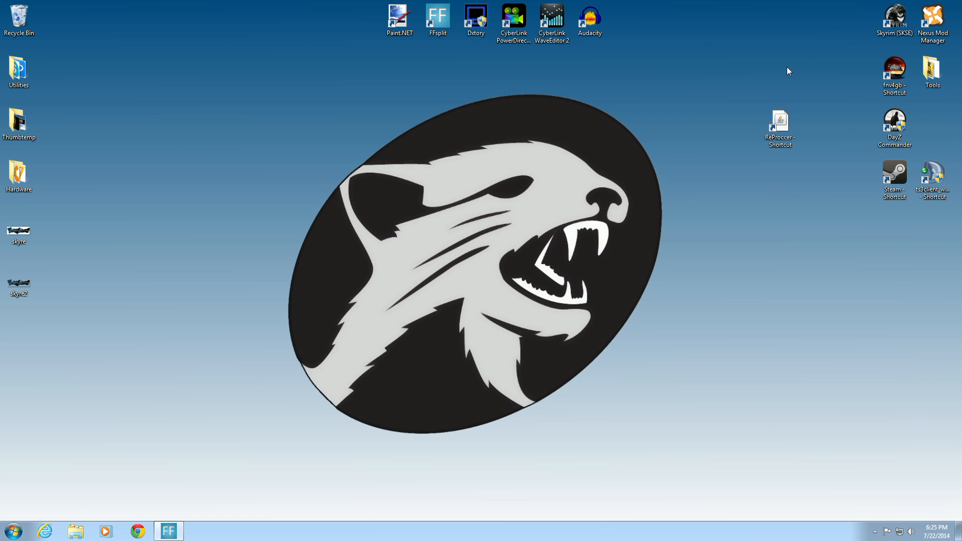
double_click(931, 17)
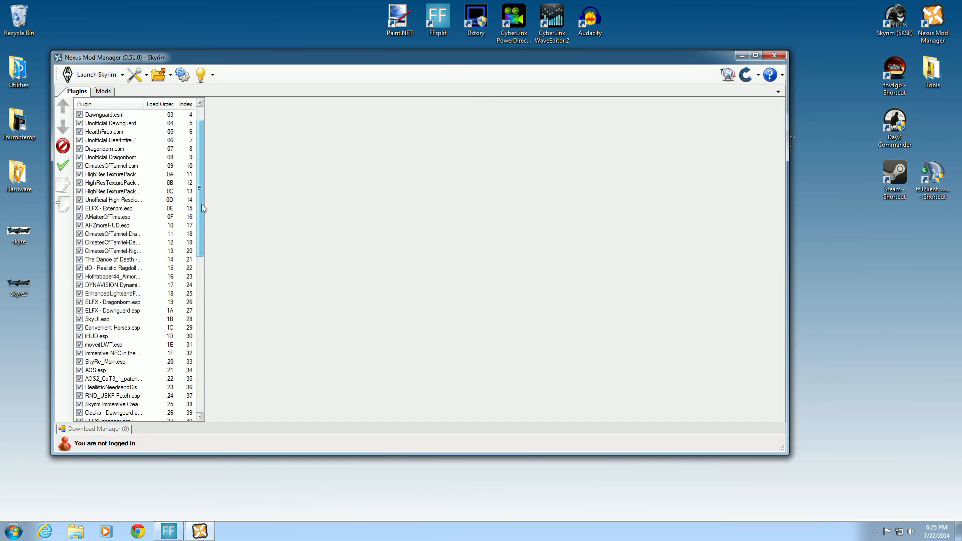
scroll("down", 3)
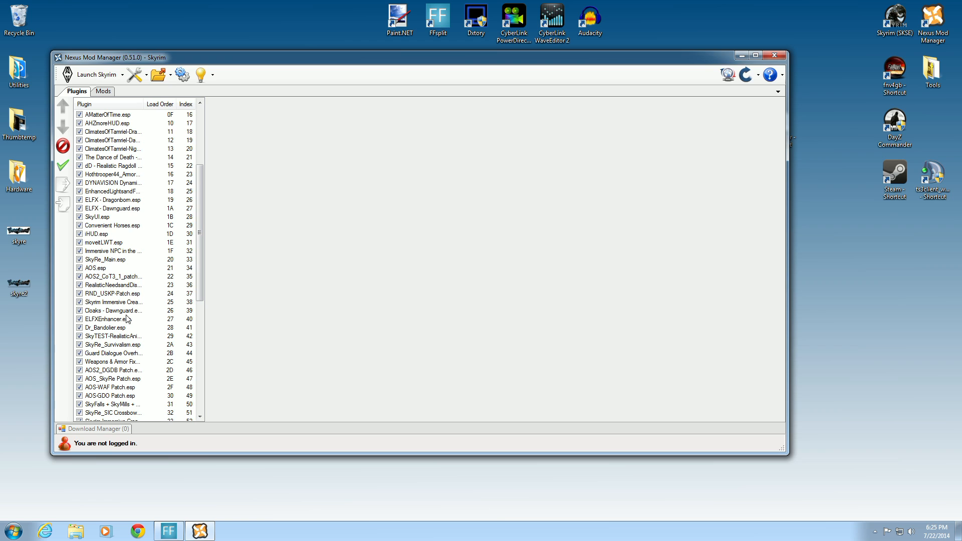
mouse_move(766, 67)
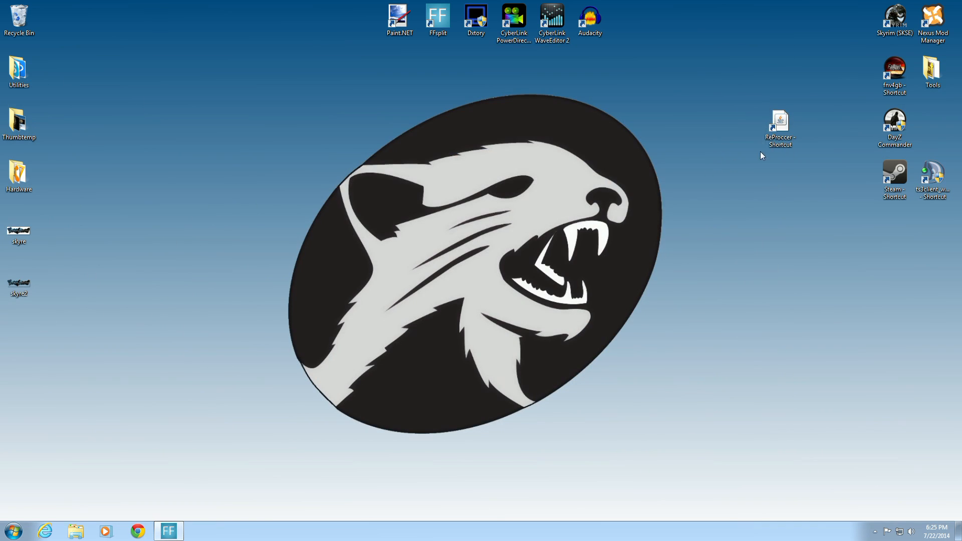
Step: Select the ReProccer - Shortcut icon on the desktop for moving into the Tools folder
left_click(780, 127)
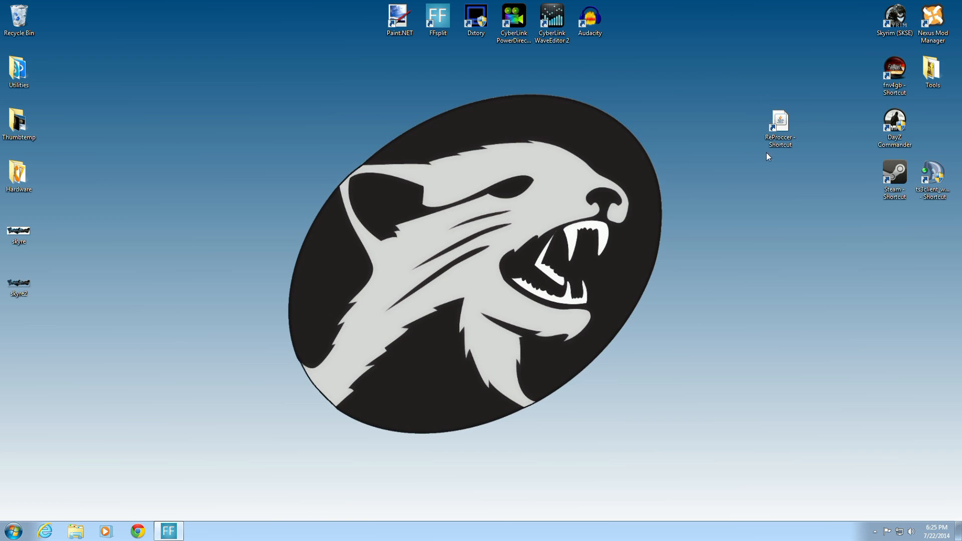
mouse_move(542, 168)
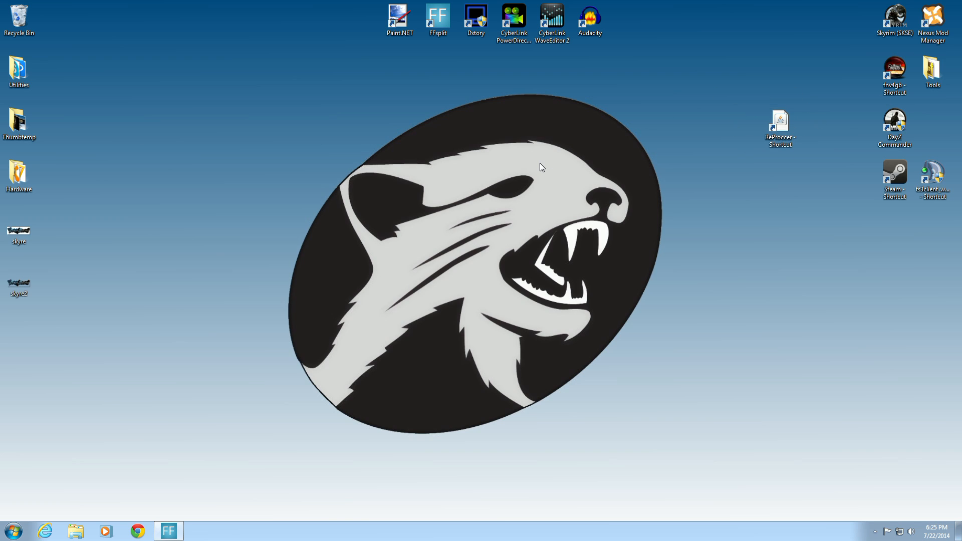
mouse_move(536, 224)
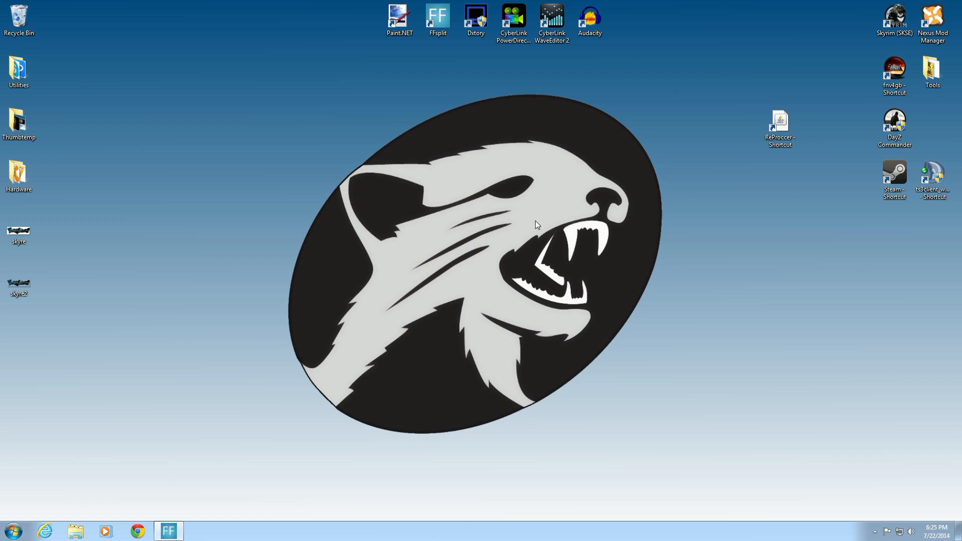
left_click(779, 127)
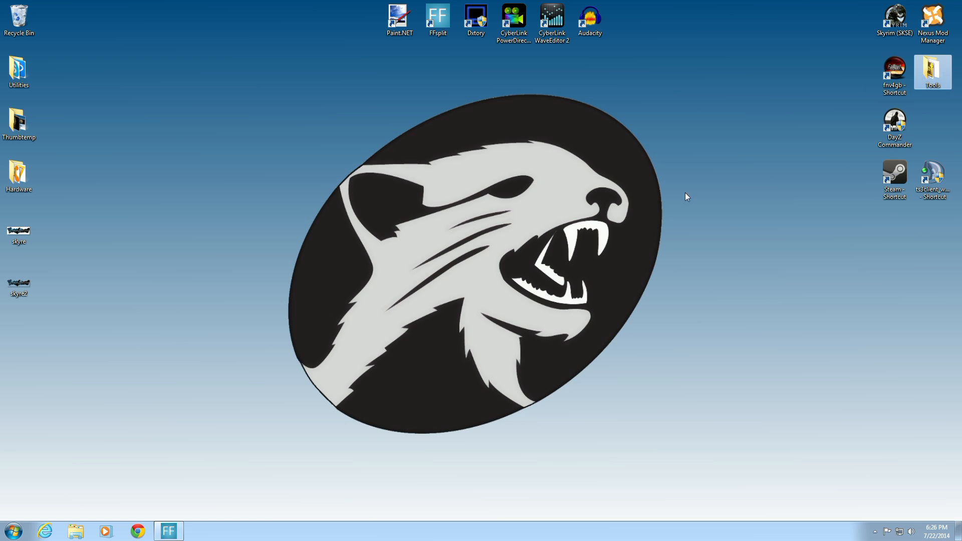
double_click(932, 72)
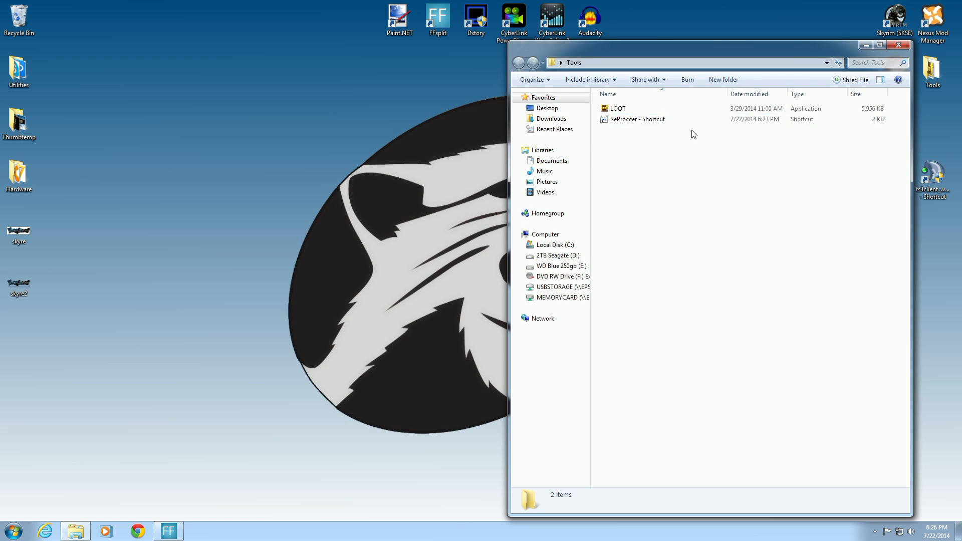
left_click(637, 119)
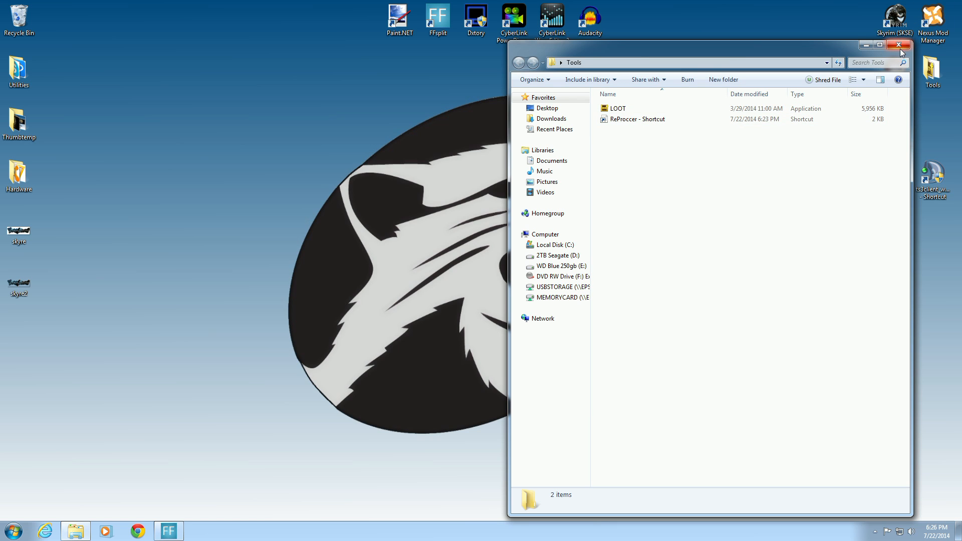
left_click(900, 45)
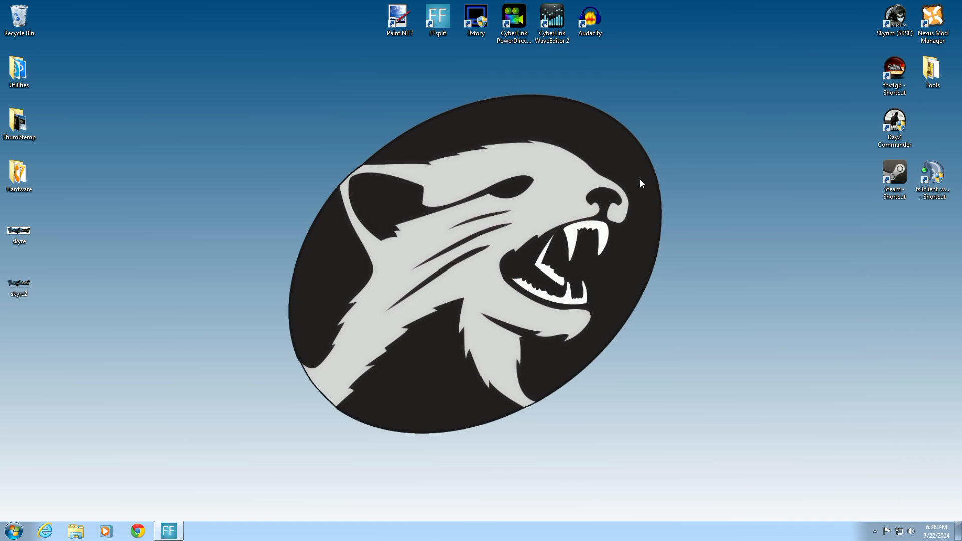
mouse_move(640, 186)
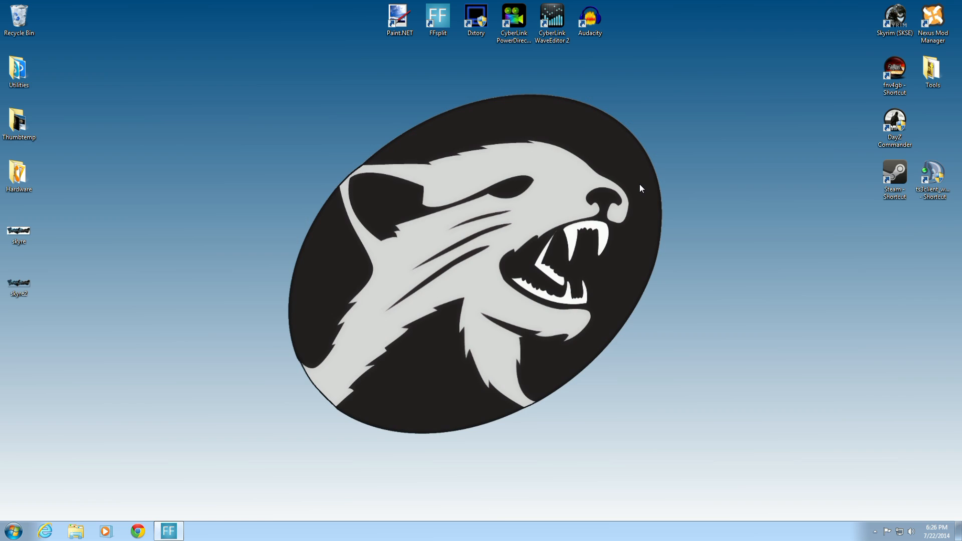
mouse_move(657, 190)
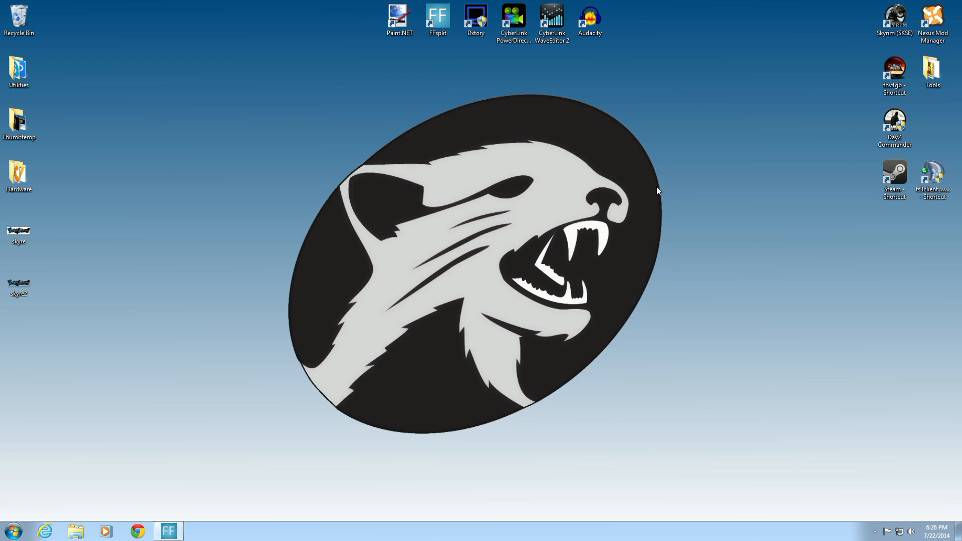